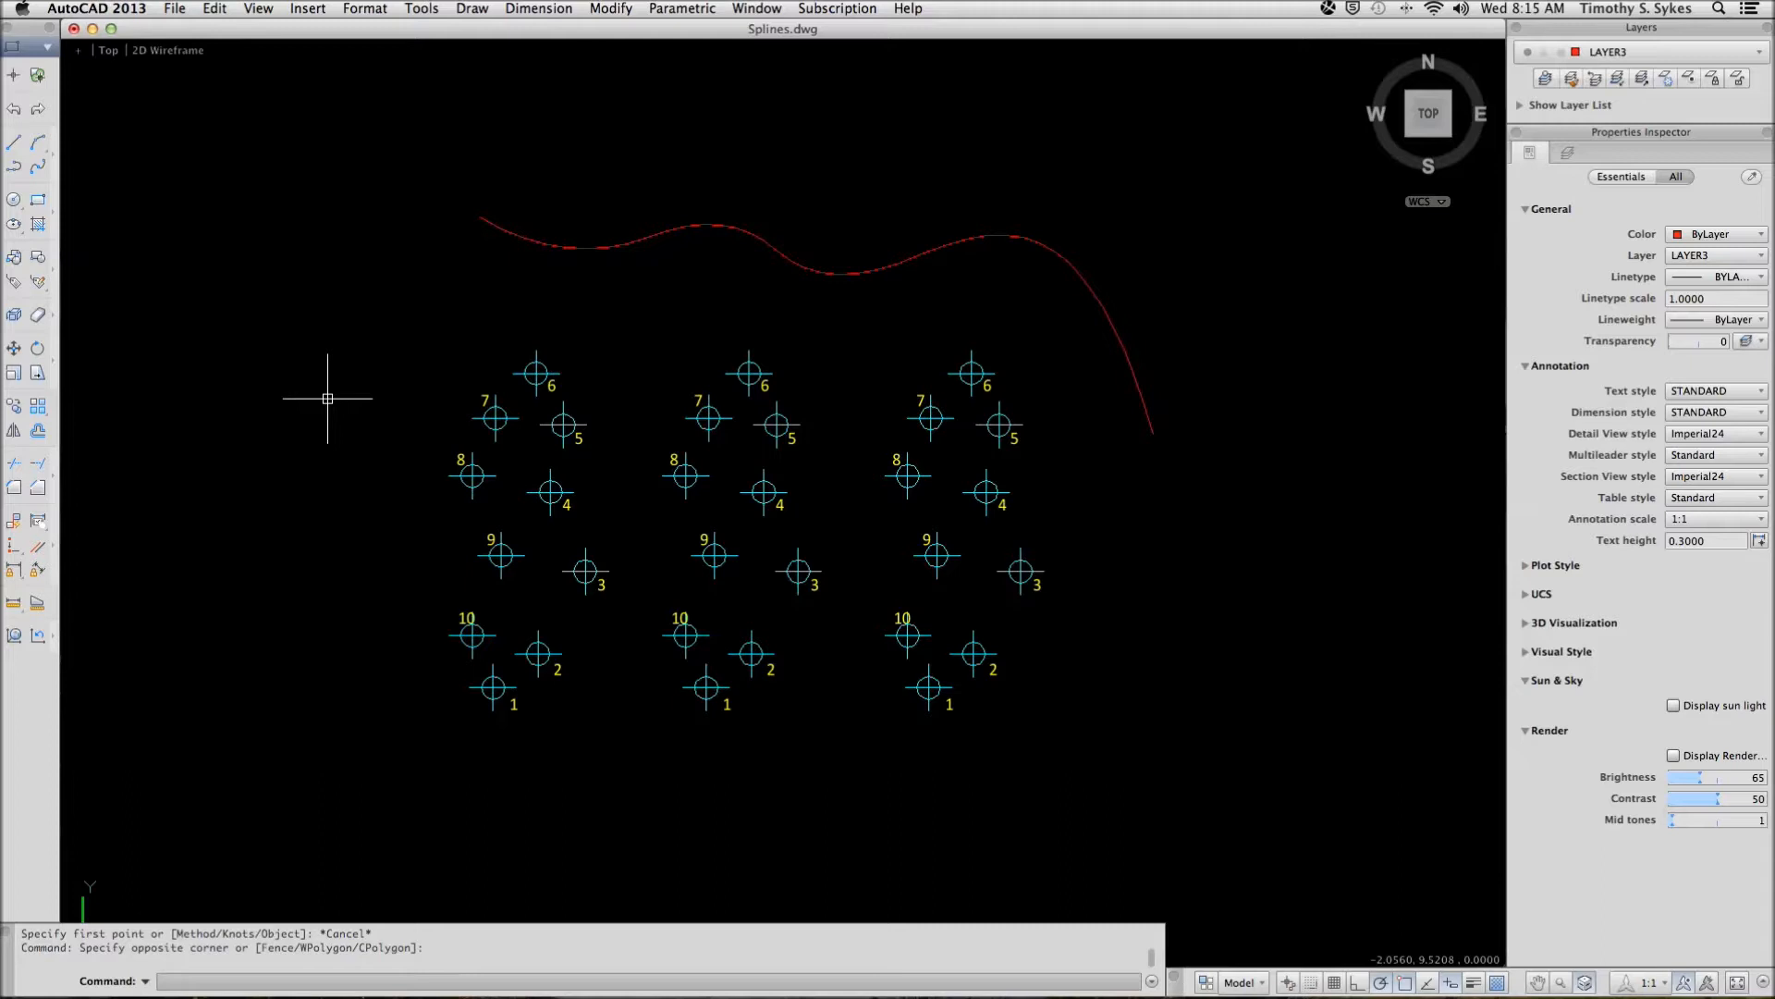
pyautogui.moveTo(1381, 982)
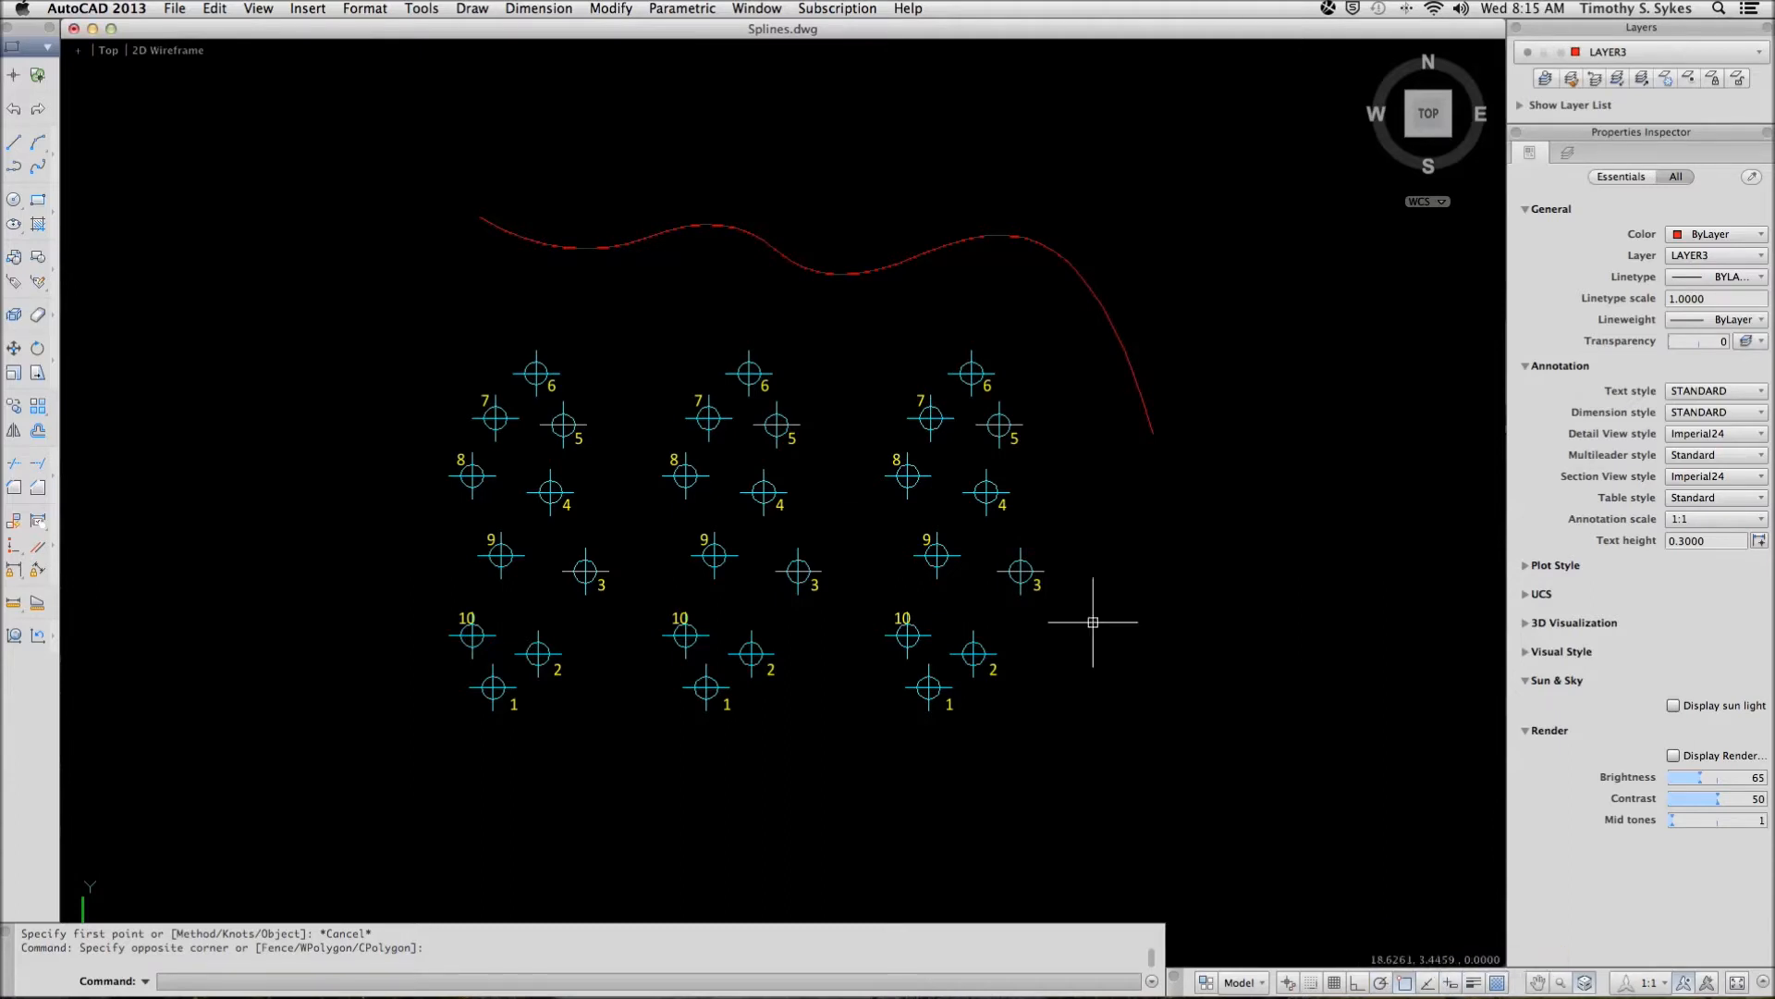
pyautogui.moveTo(424, 501)
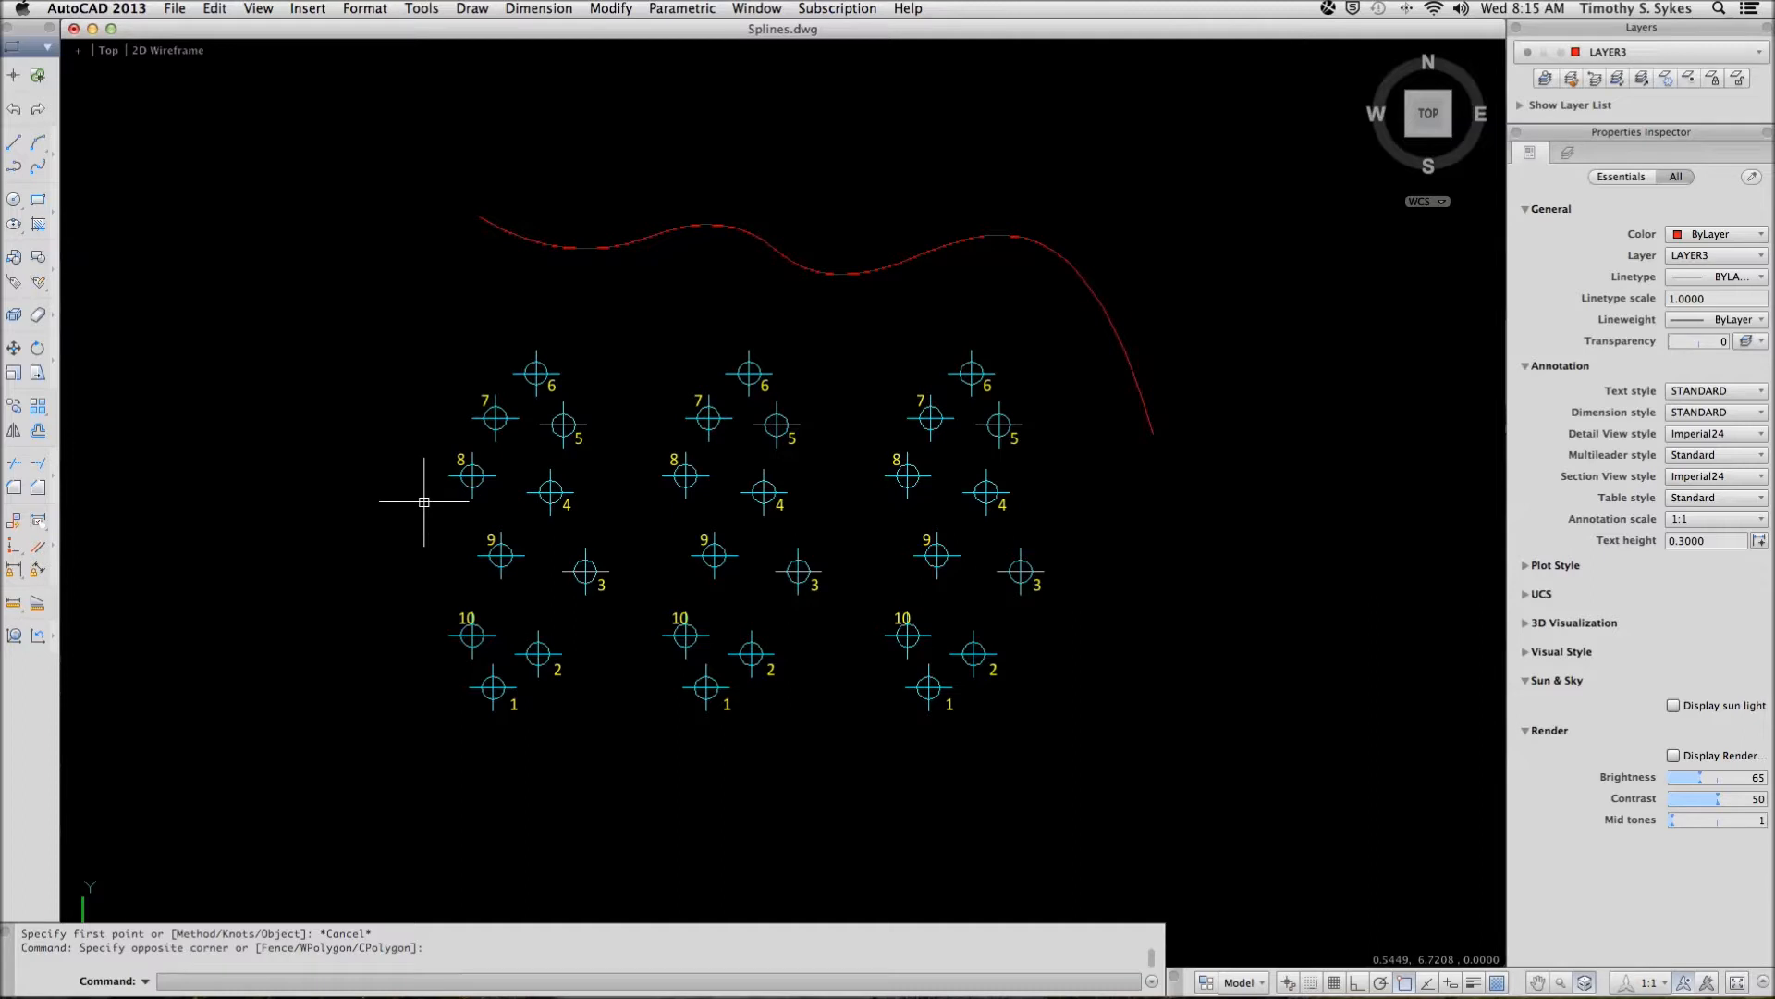
# List the red curve to show its spline-fit vertices on LAYER3
pyautogui.write('Li')
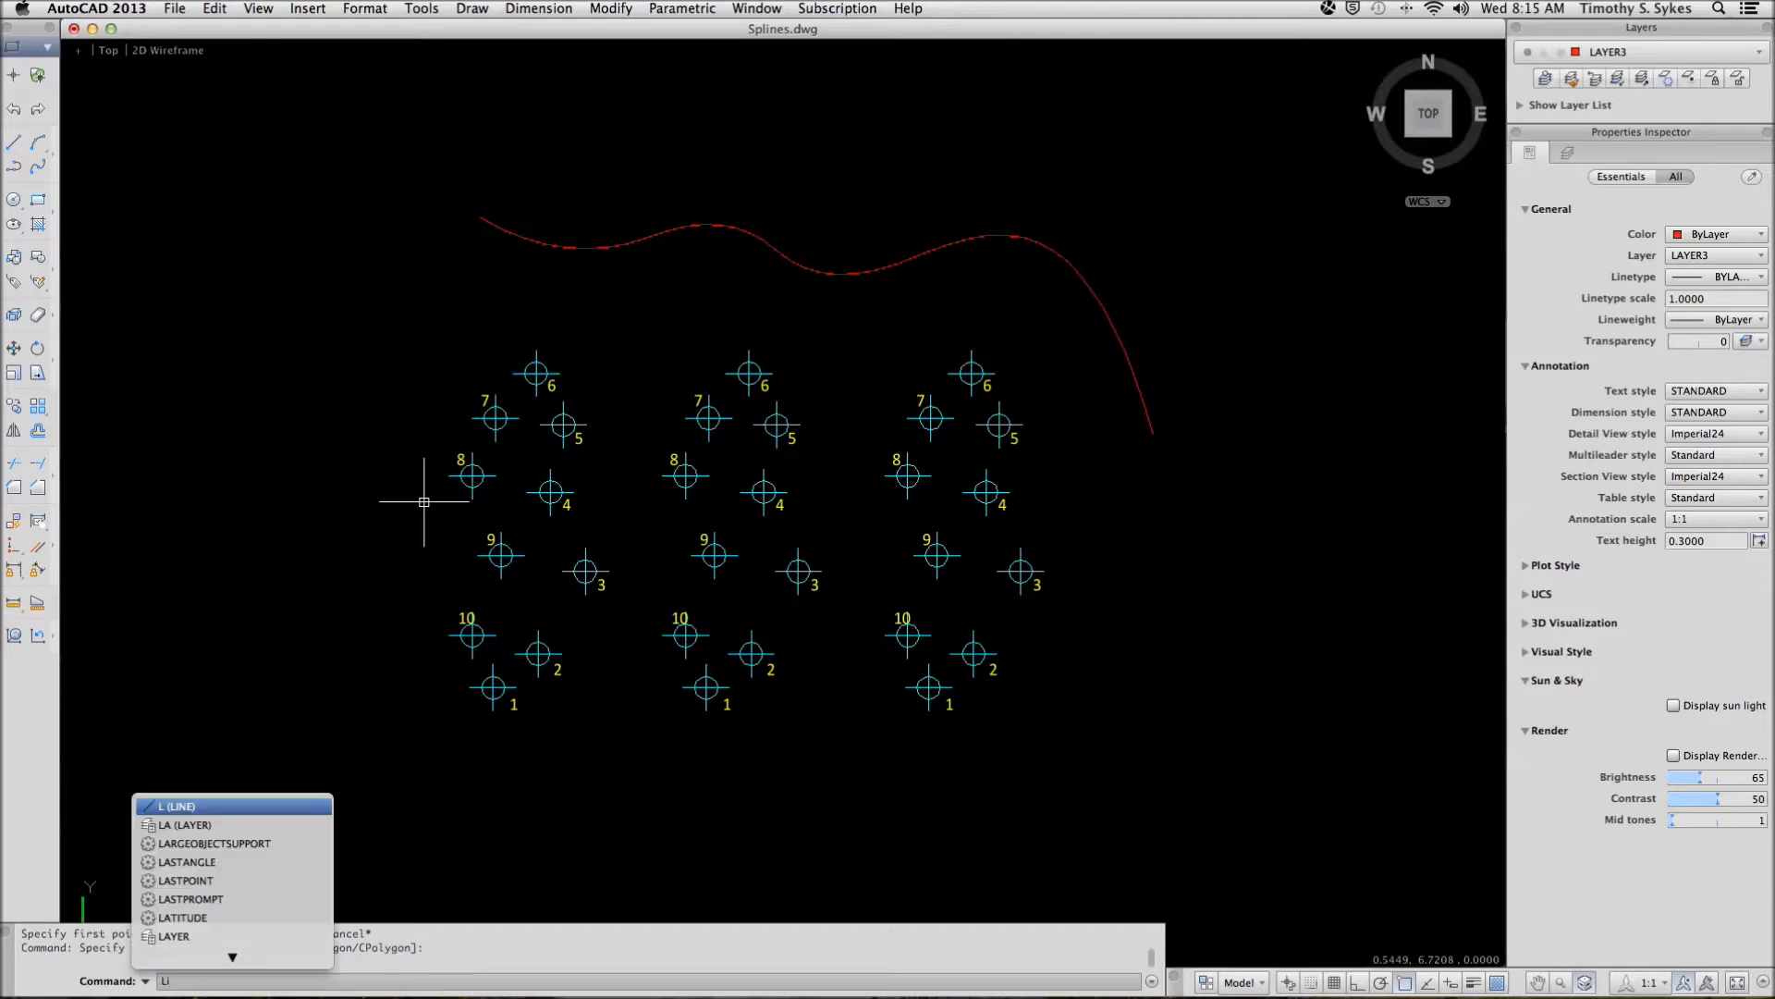
pyautogui.press('Return')
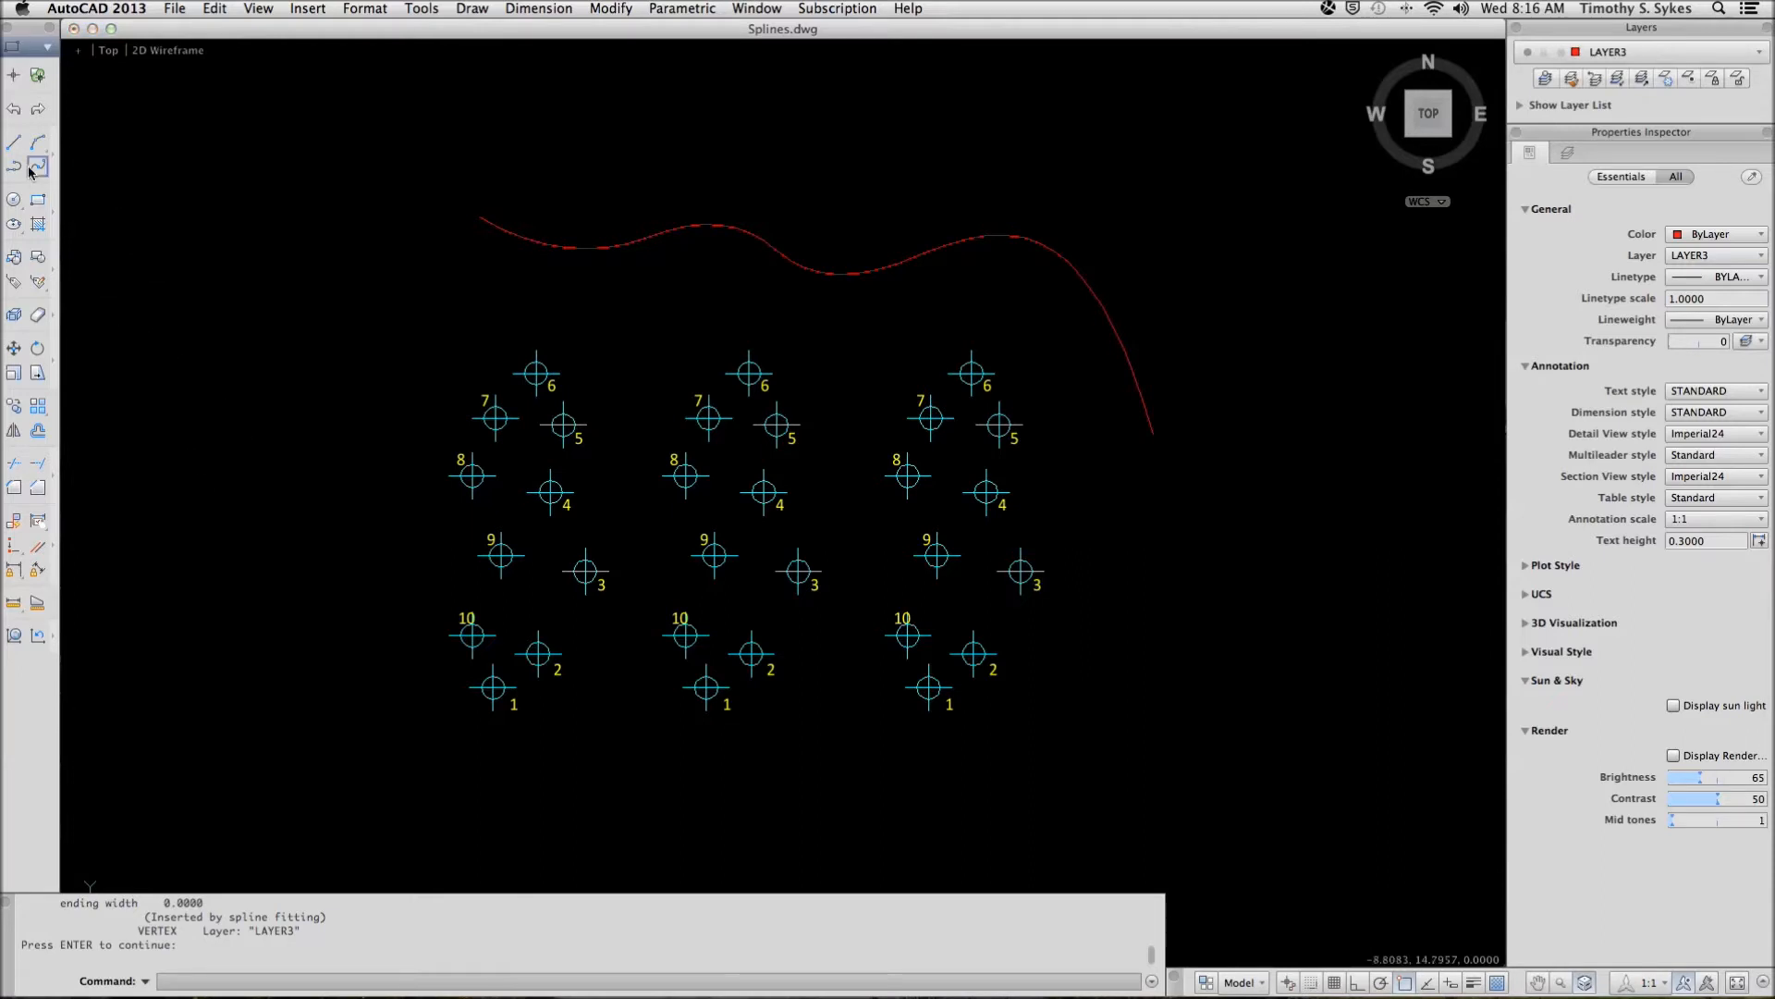
pyautogui.moveTo(36, 167)
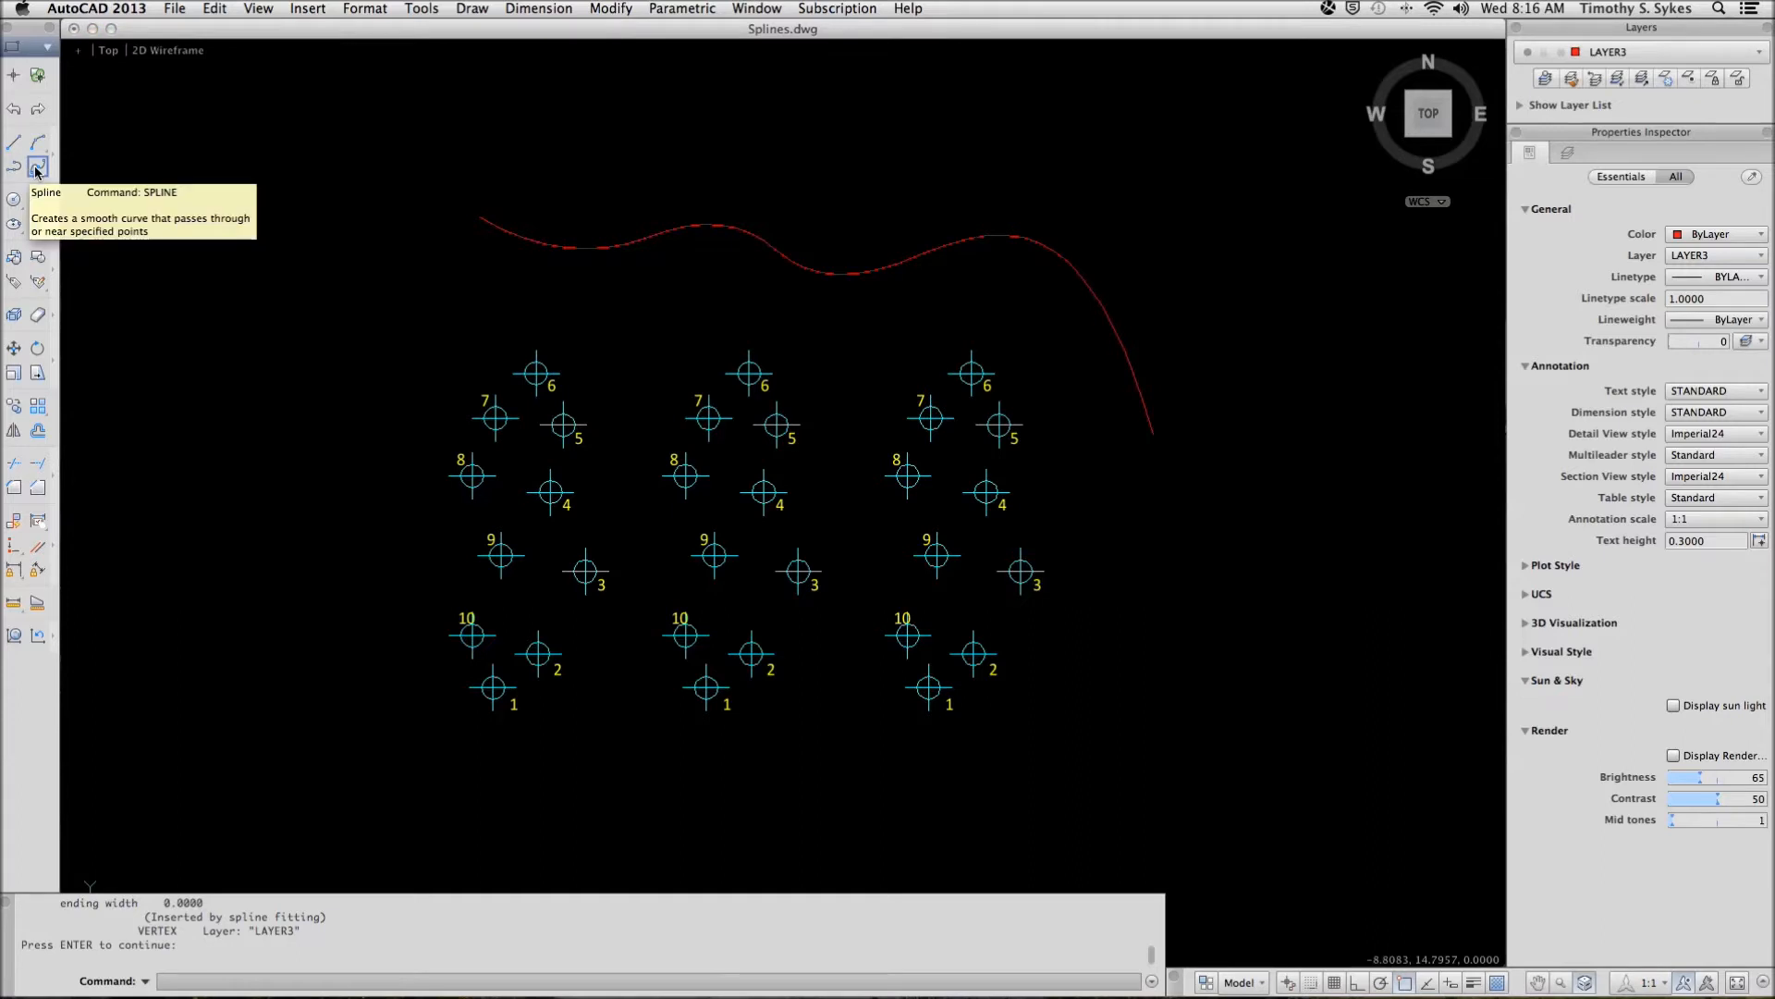
# Convert the red spline-fit polyline into a true spline with the Spline Object option
pyautogui.click(36, 167)
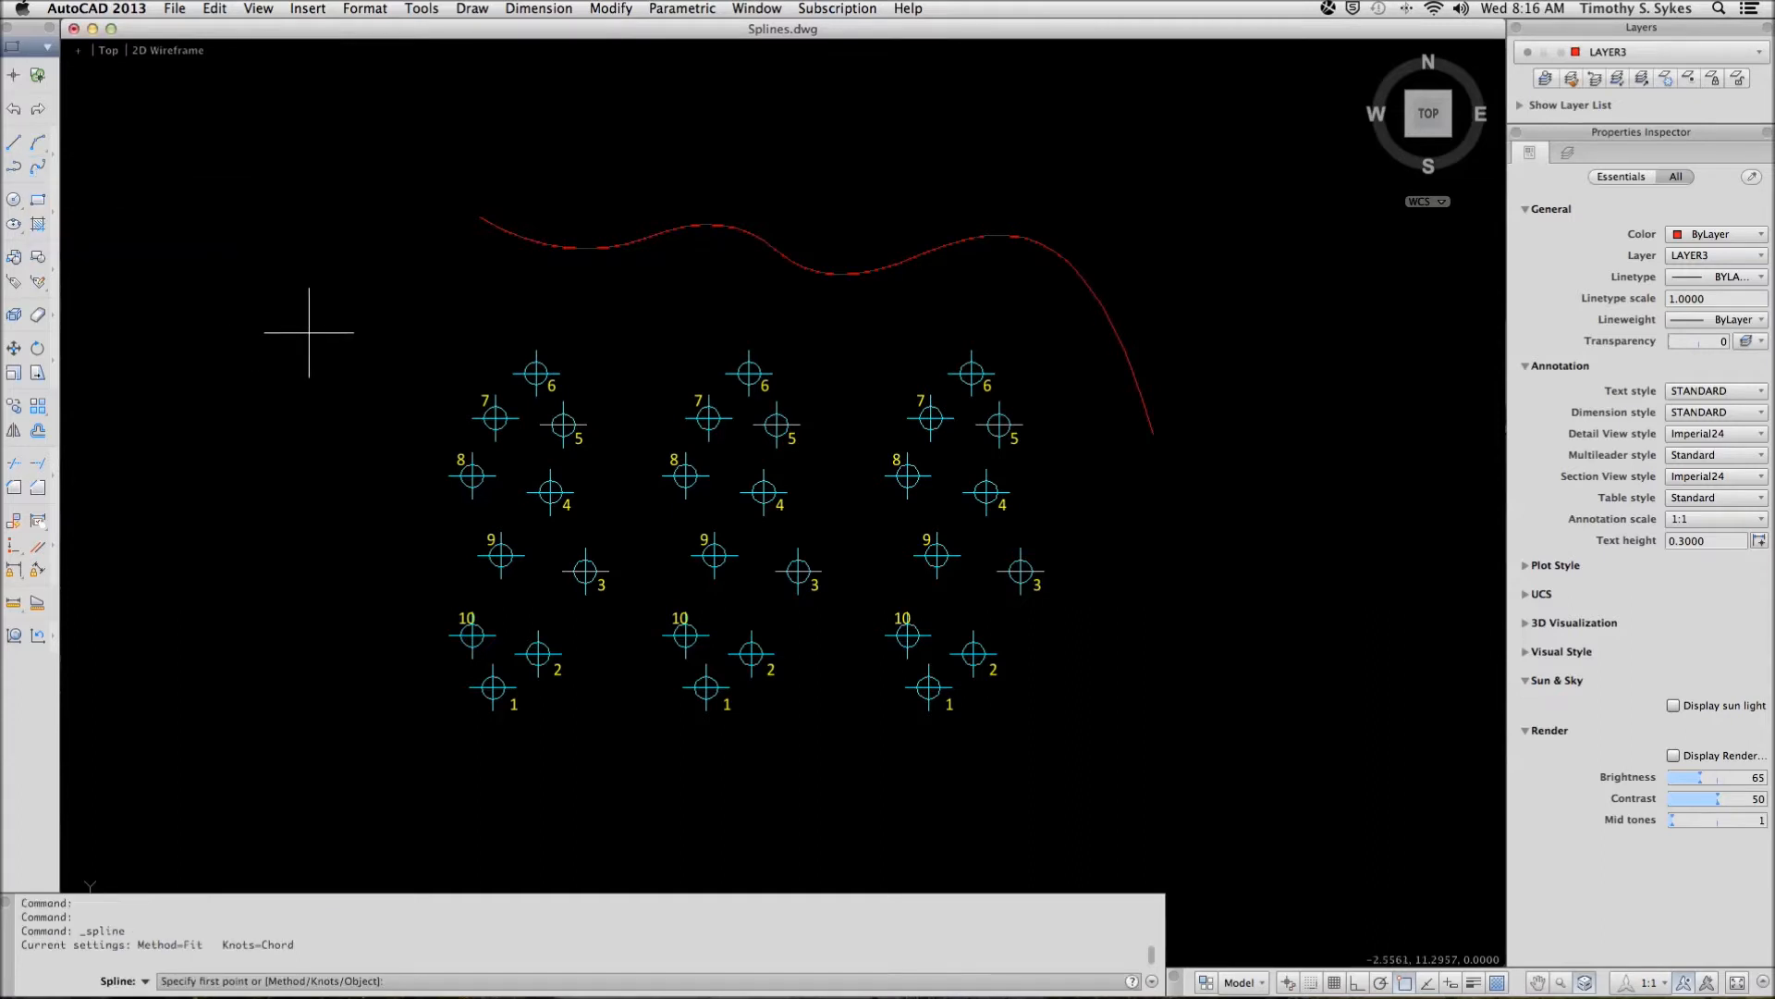
pyautogui.rightClick(308, 332)
pyautogui.write('O')
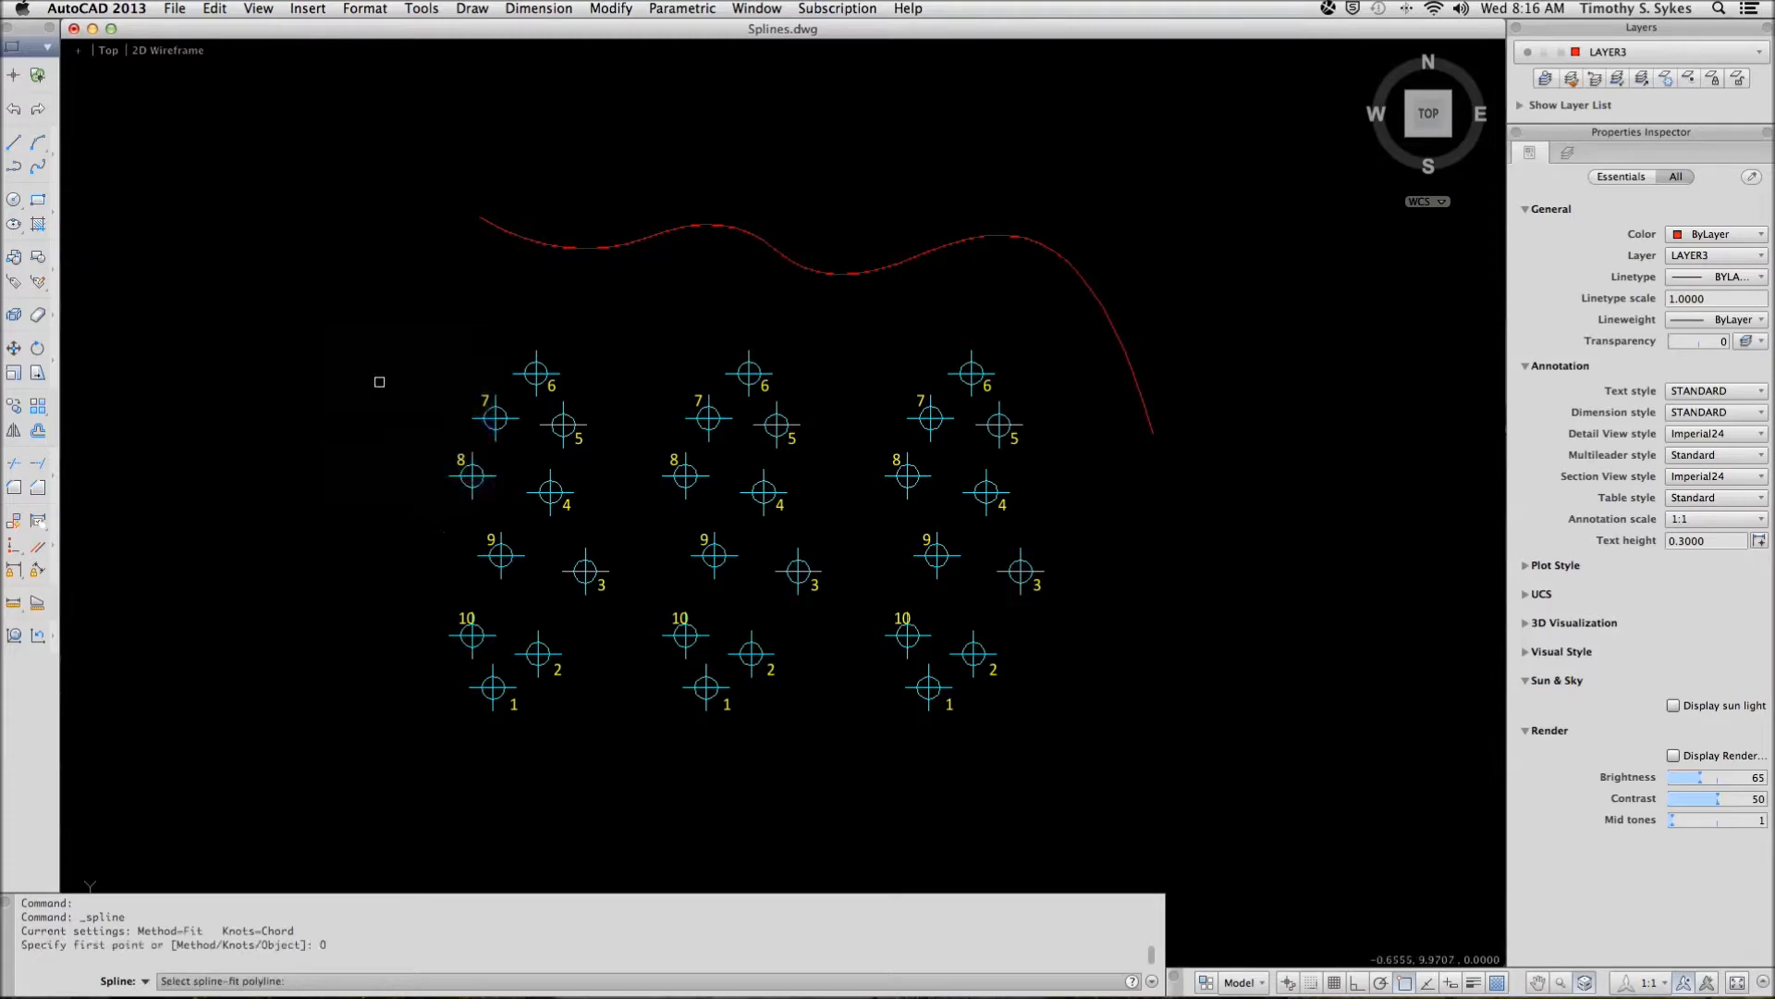
pyautogui.moveTo(541, 255)
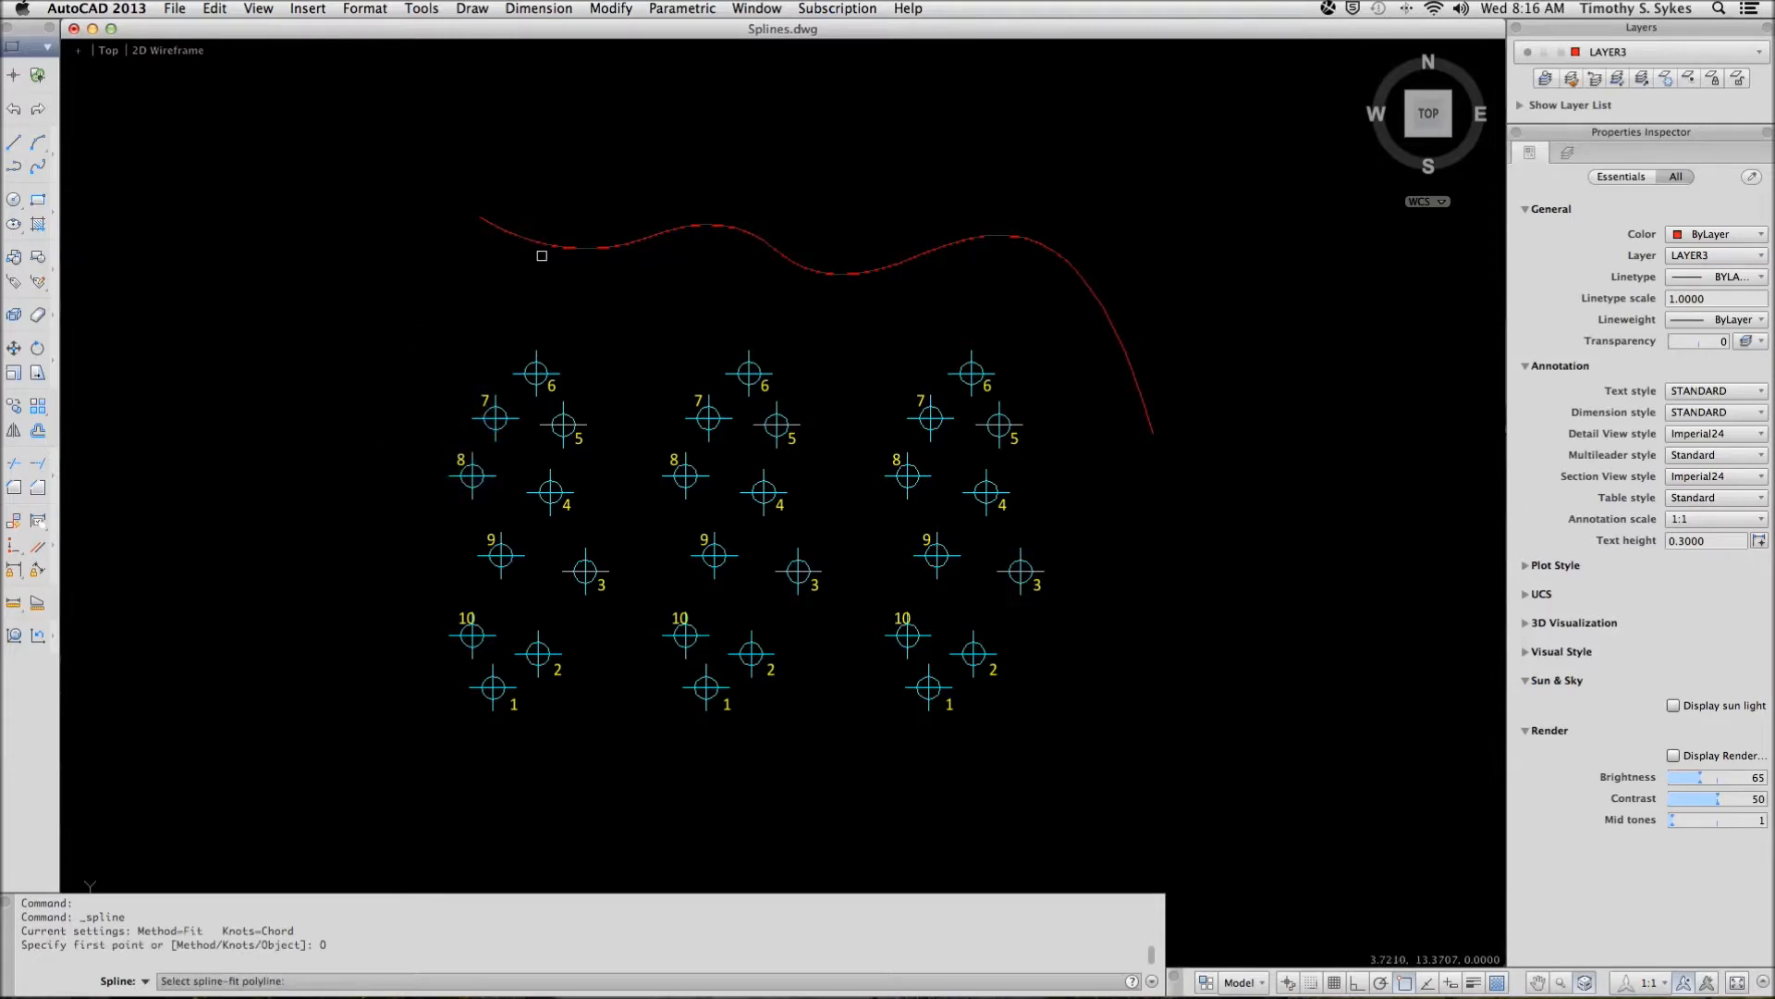
pyautogui.click(556, 248)
pyautogui.write('li')
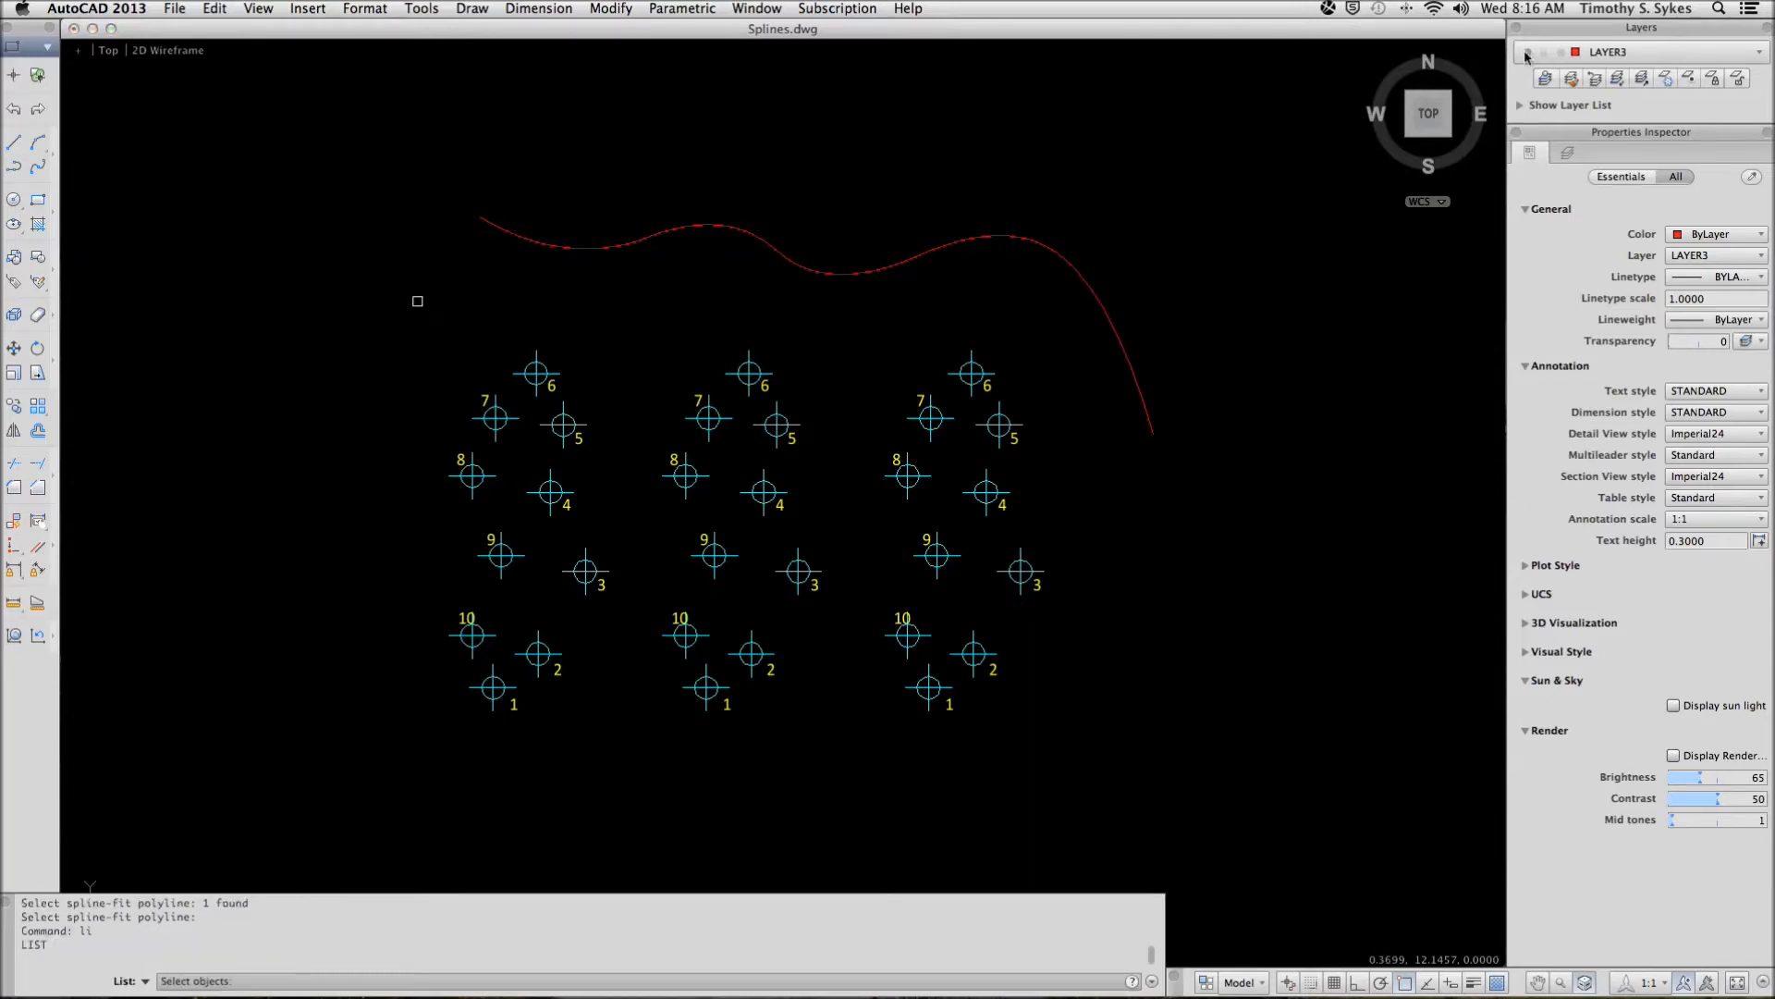
pyautogui.moveTo(921, 256)
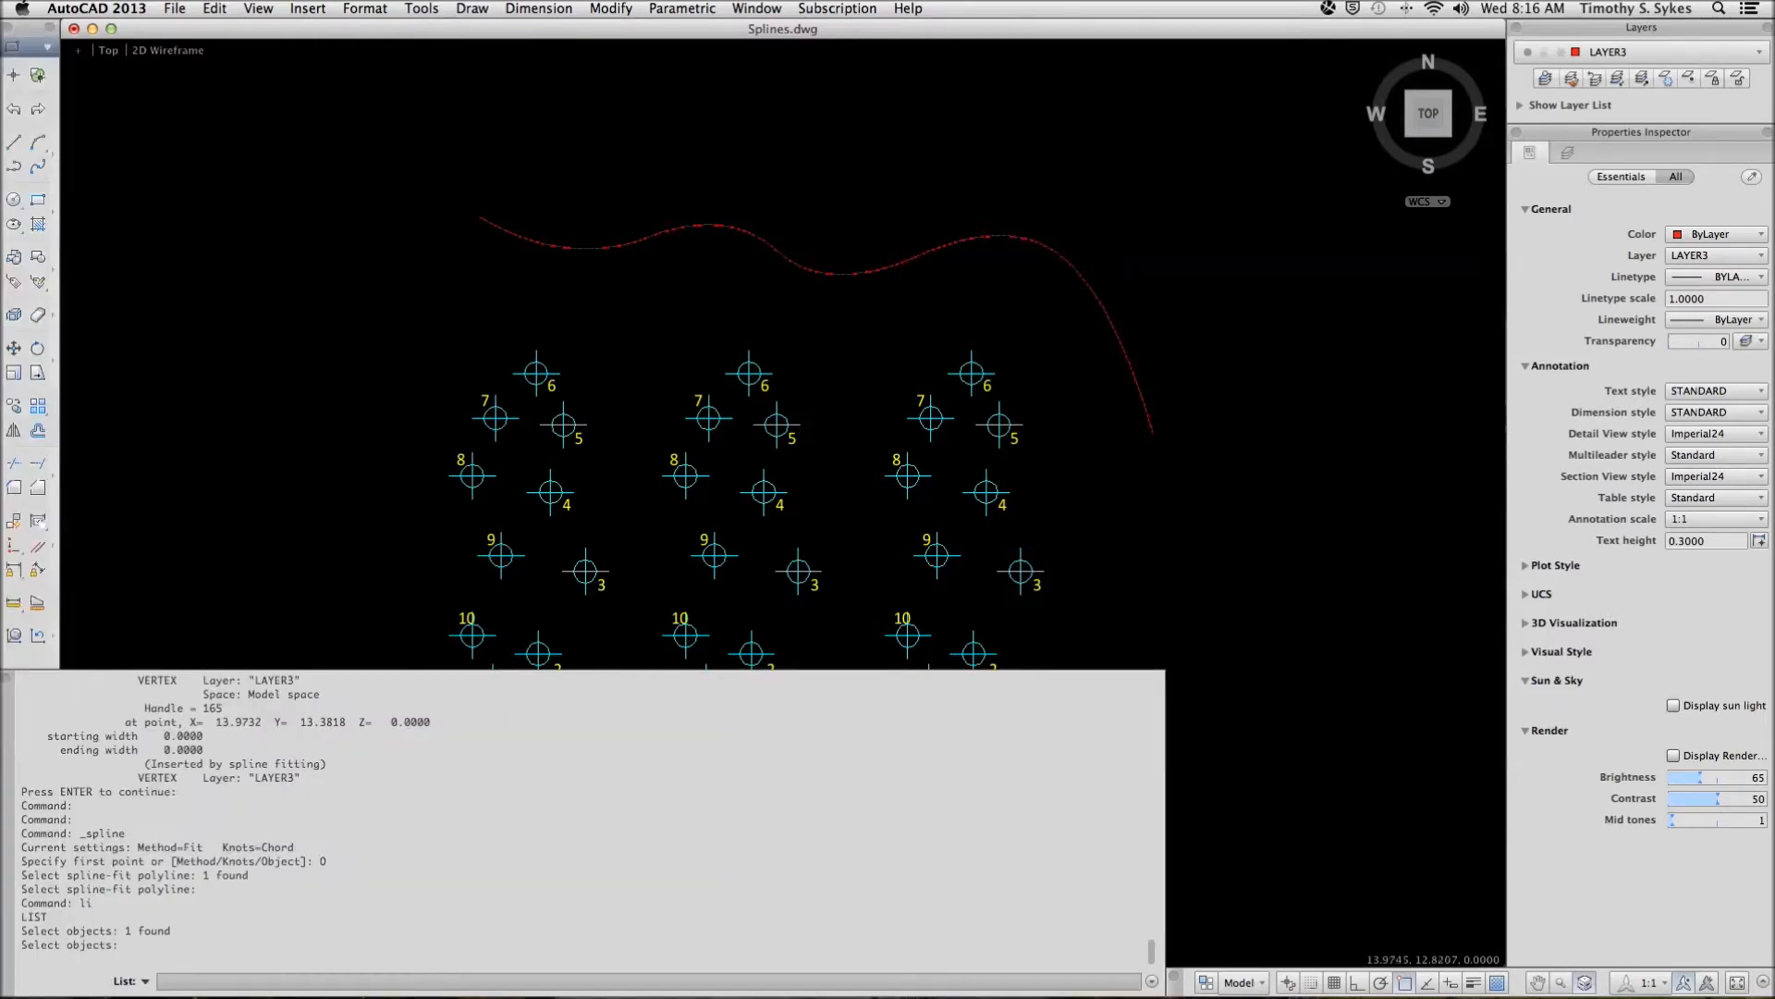
# Display the converted spline's listing with its point coordinates
pyautogui.press('enter')
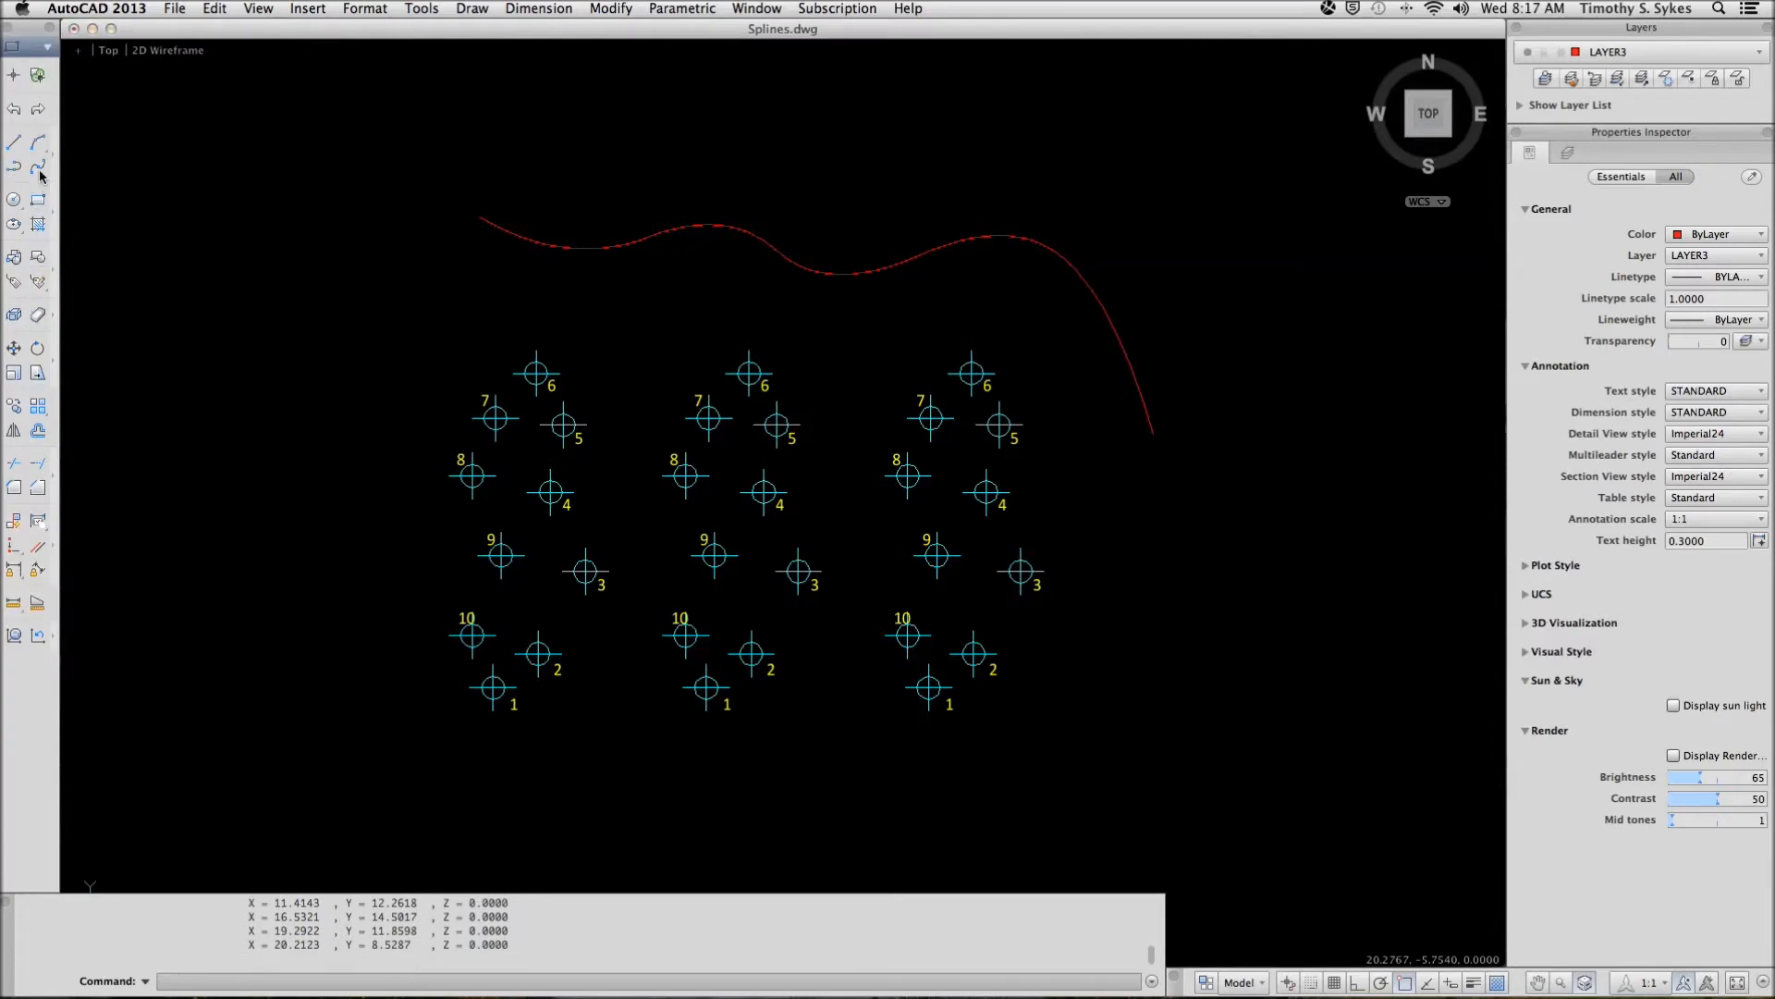
# Draw a closed spline through nodes 1 to 10 of the left node set
pyautogui.click(37, 166)
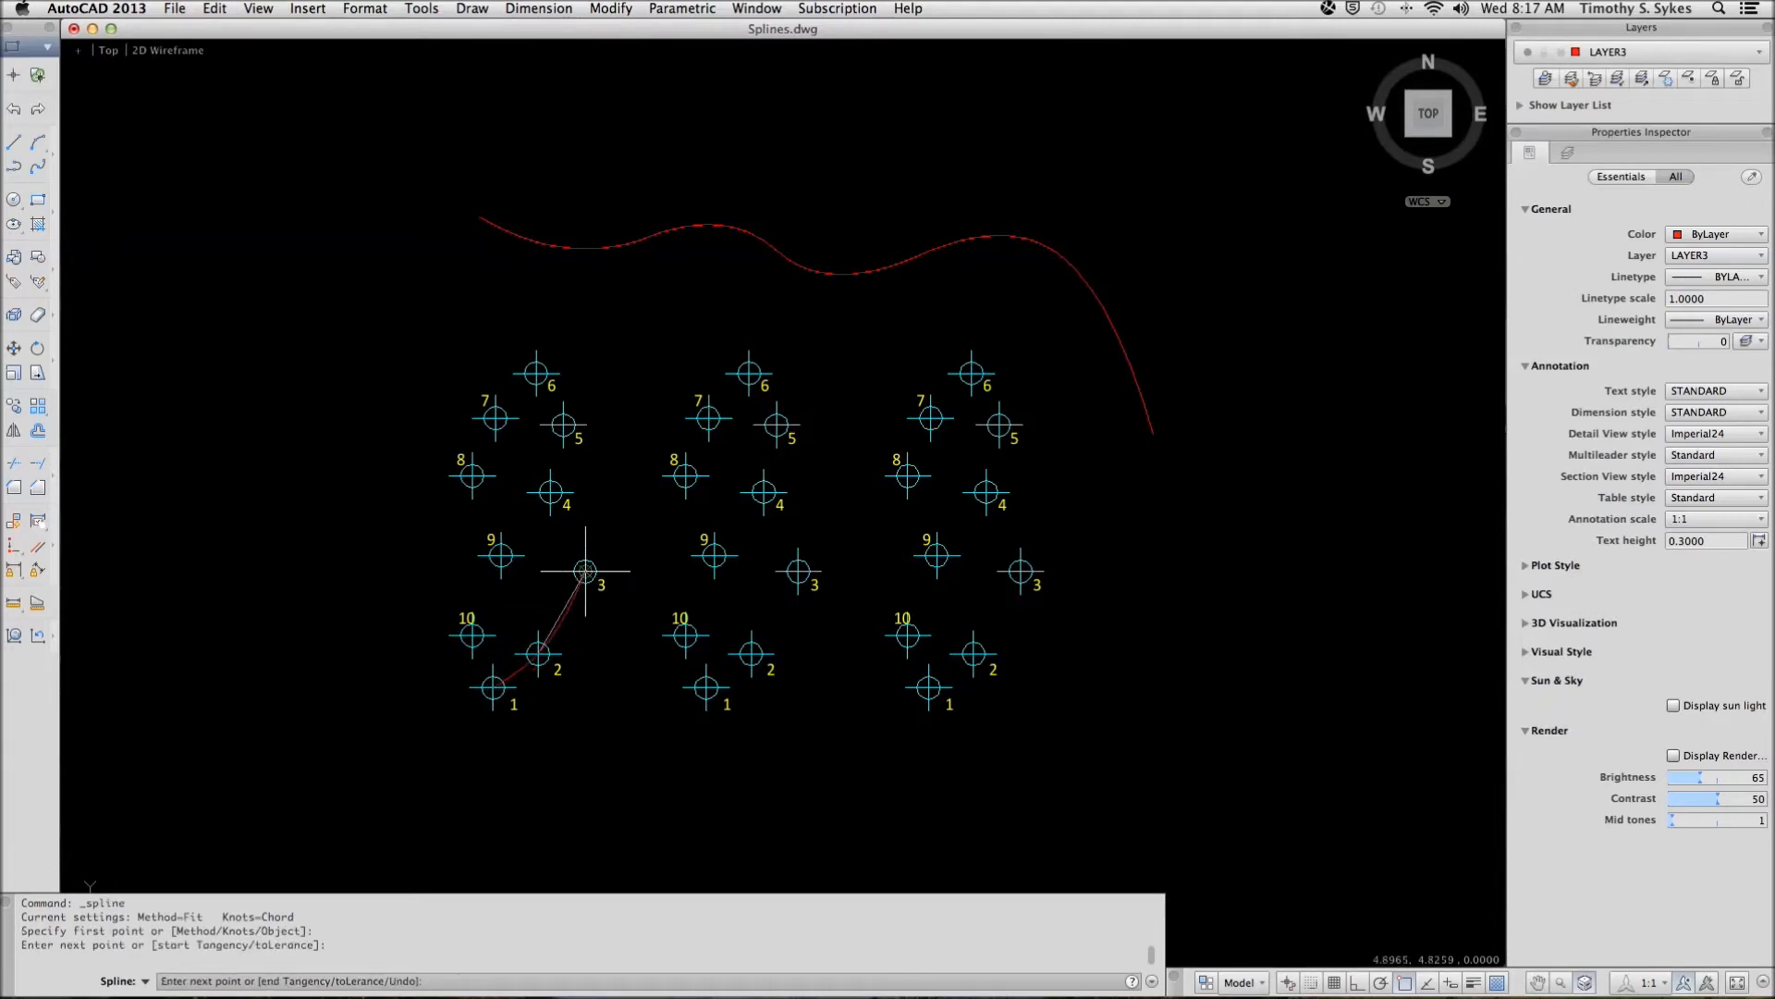
pyautogui.click(585, 570)
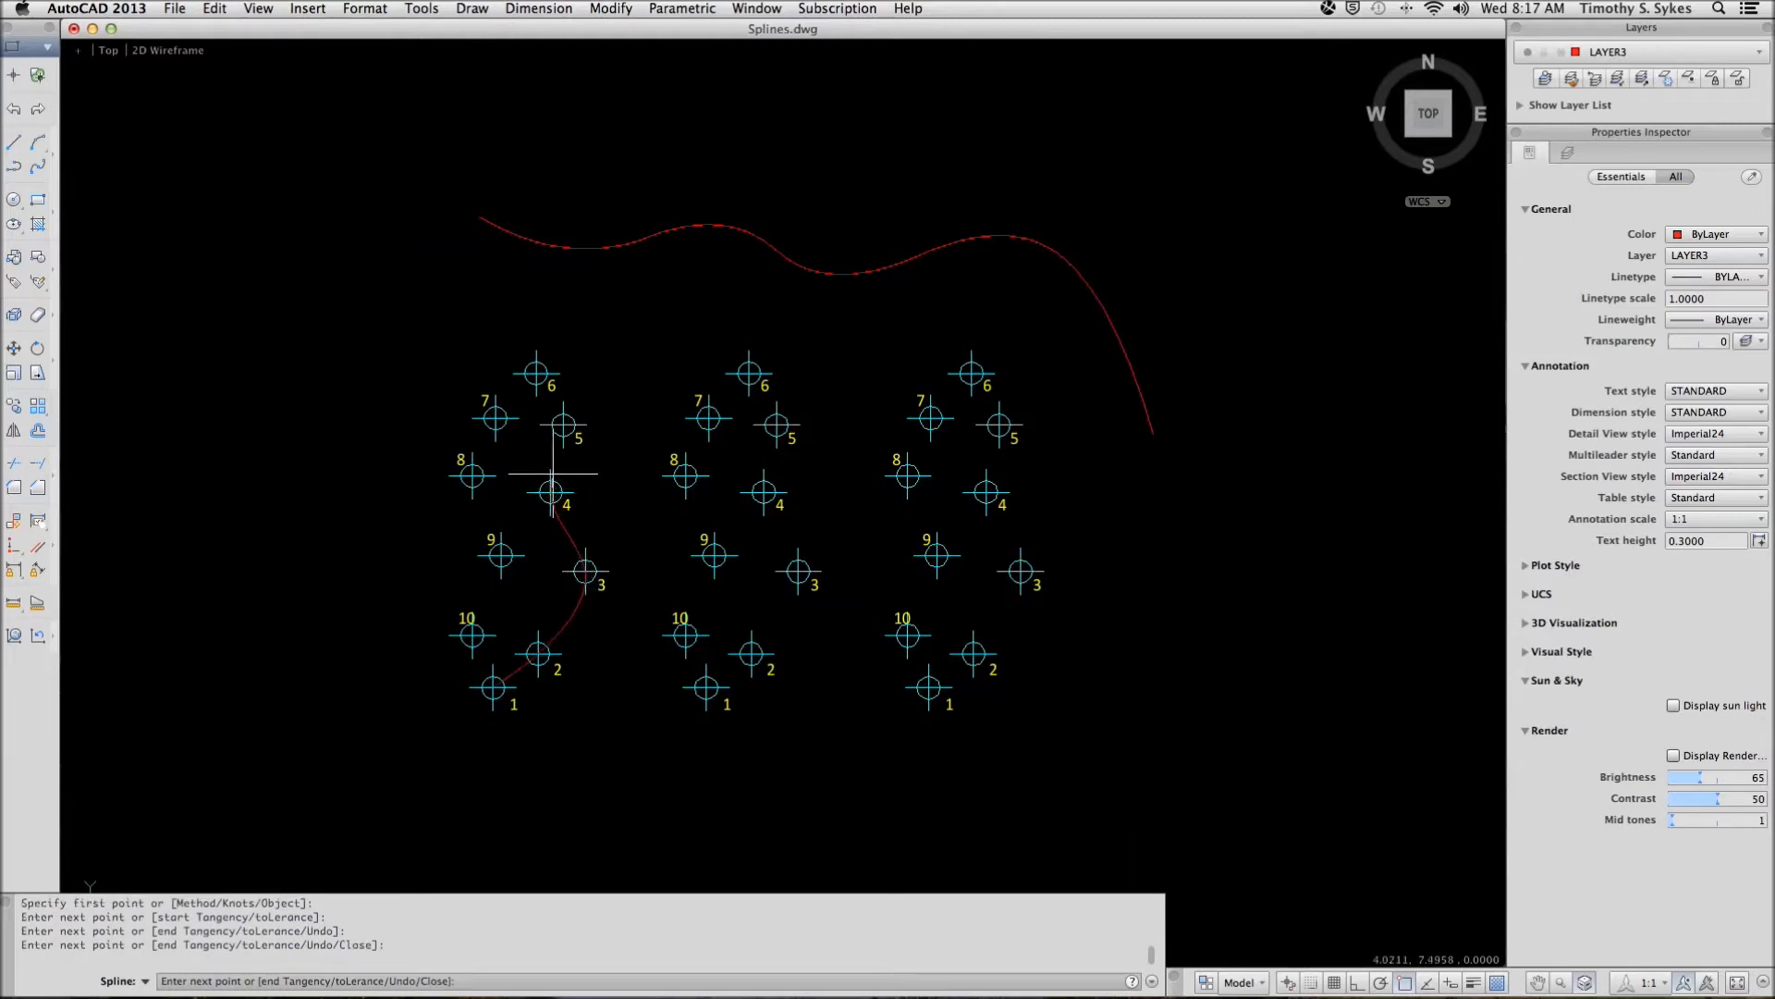
pyautogui.click(564, 425)
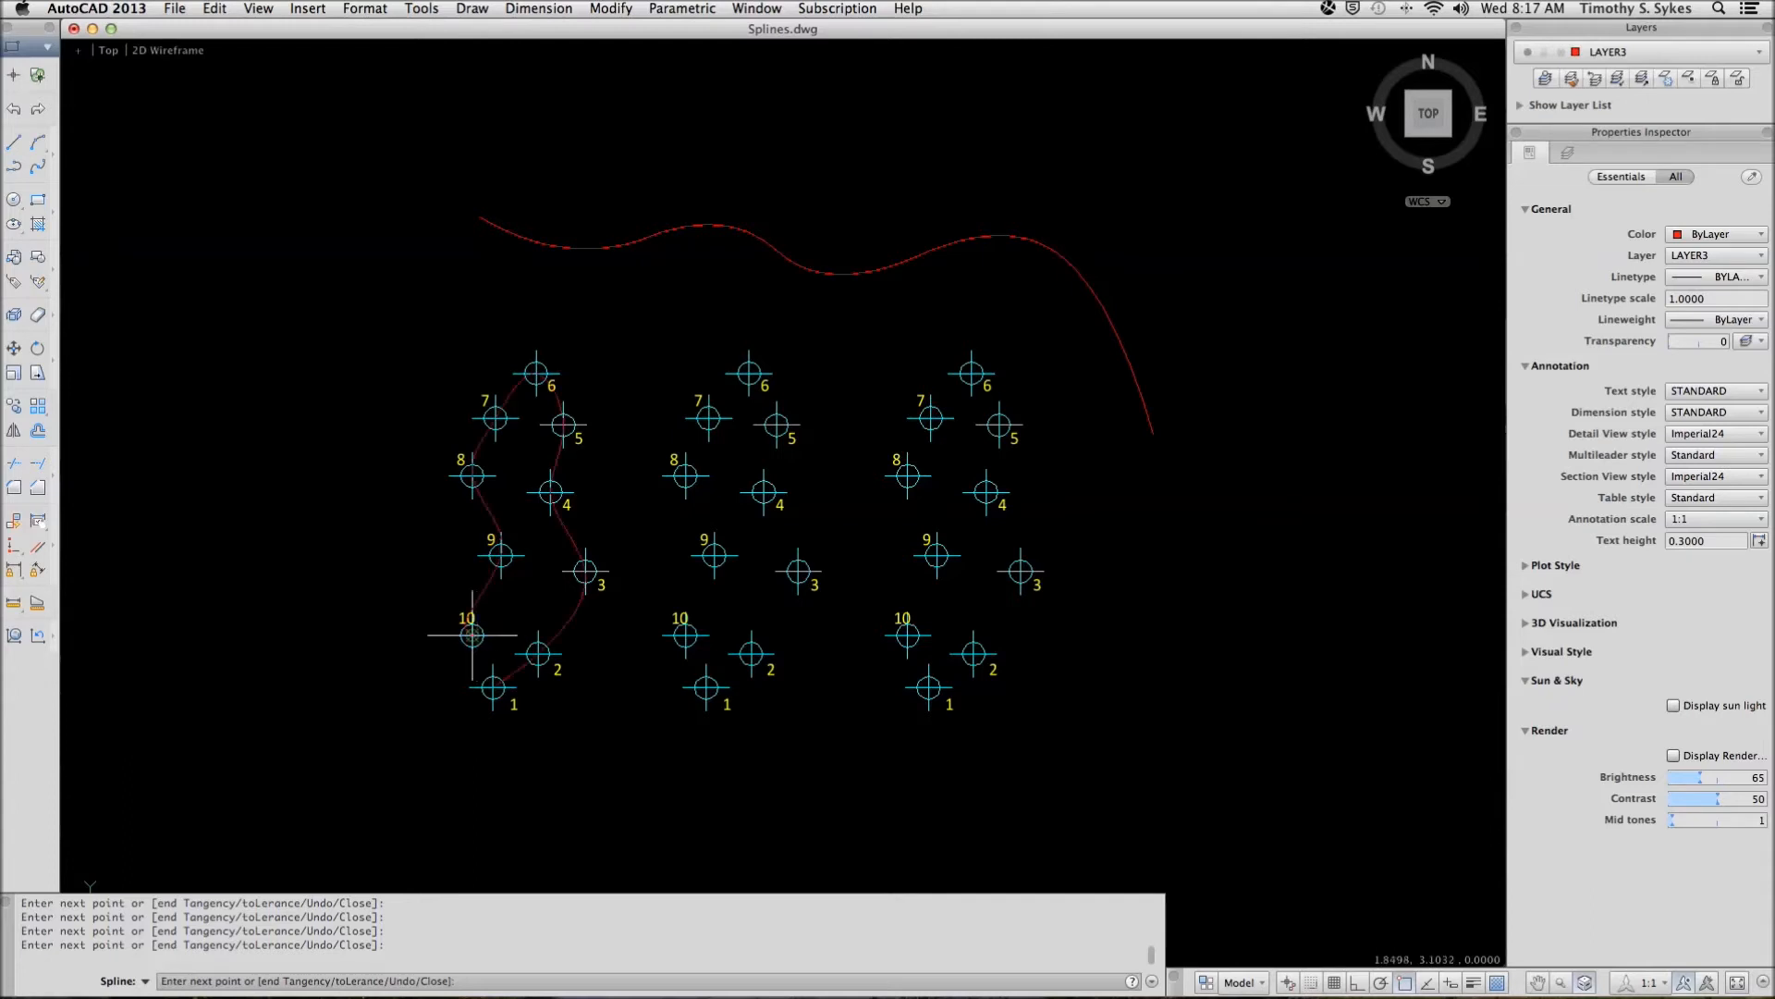
pyautogui.rightClick(439, 622)
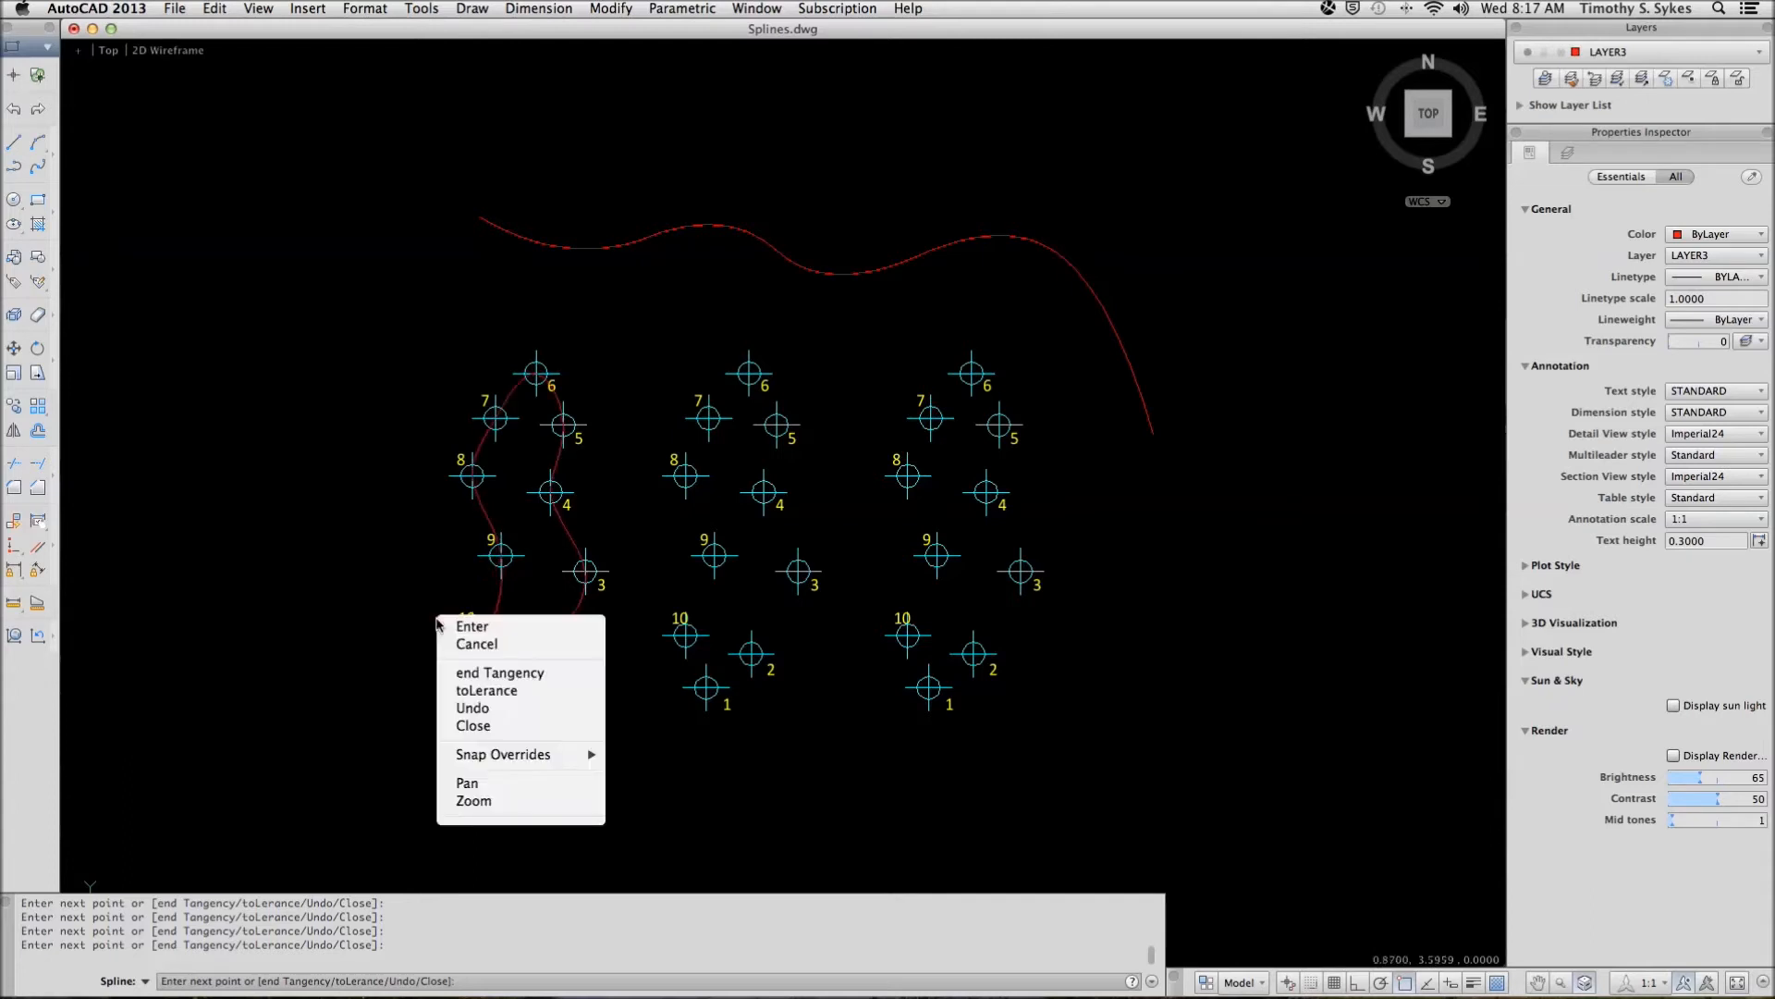
pyautogui.moveTo(473, 726)
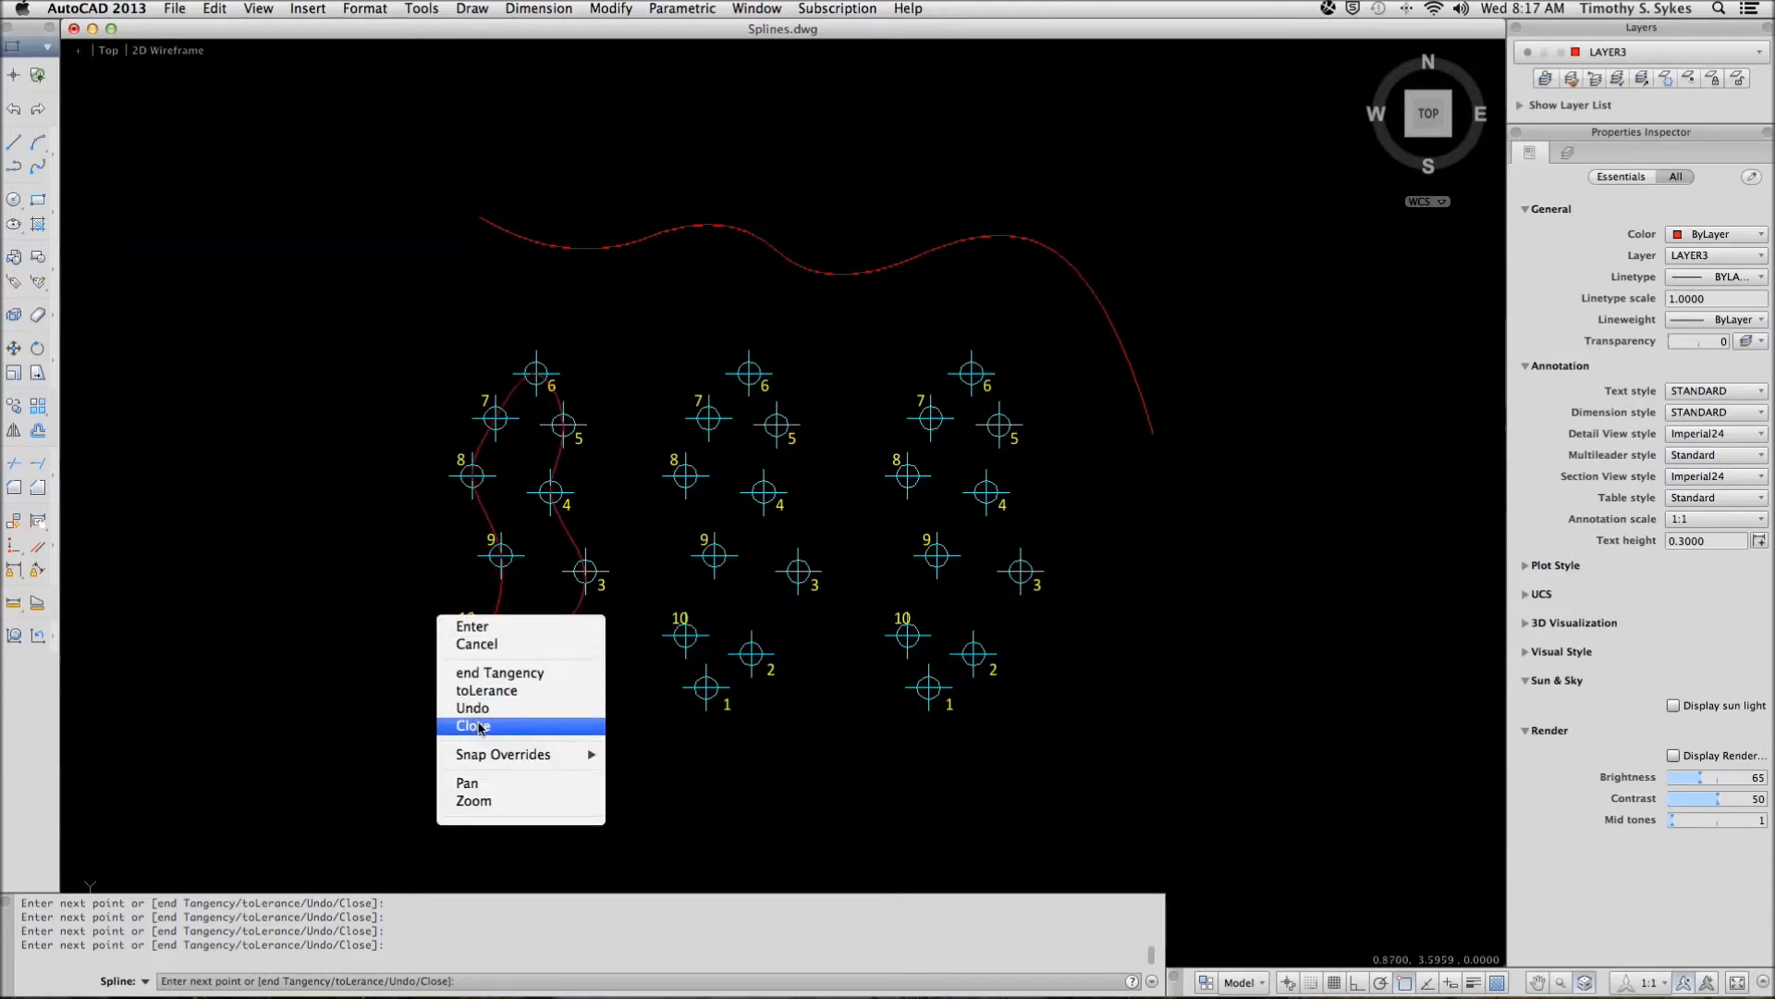
pyautogui.click(473, 725)
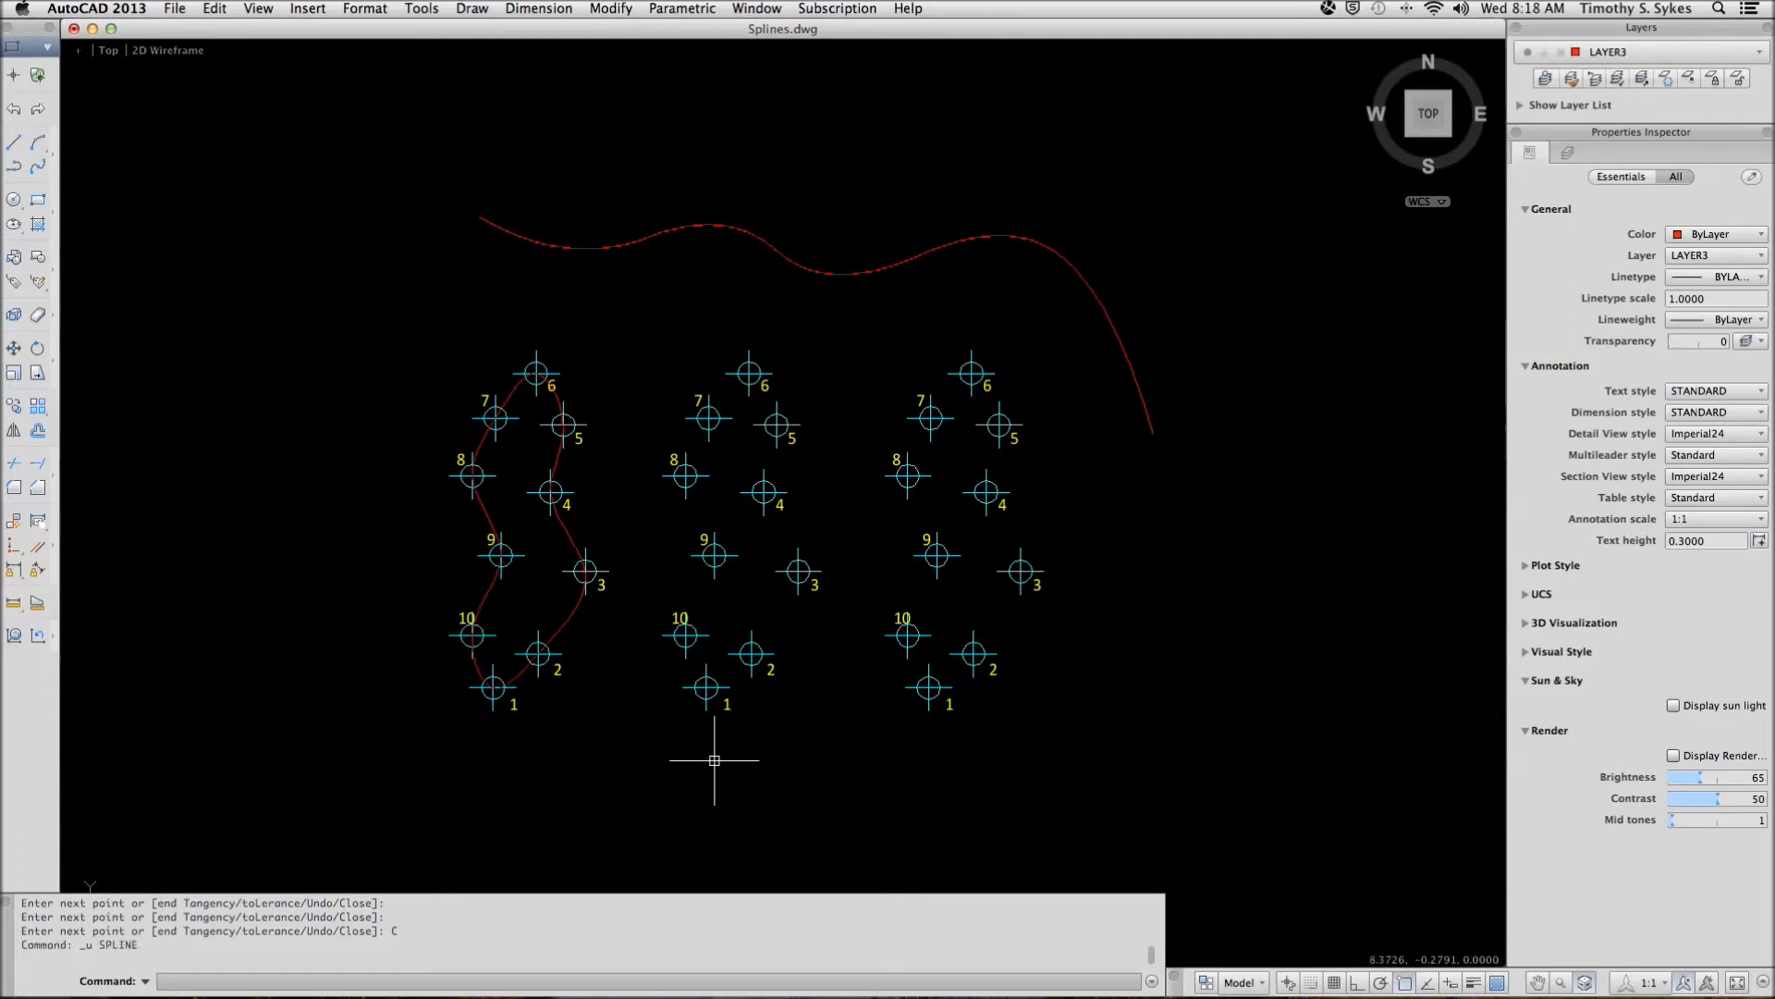
pyautogui.write('U')
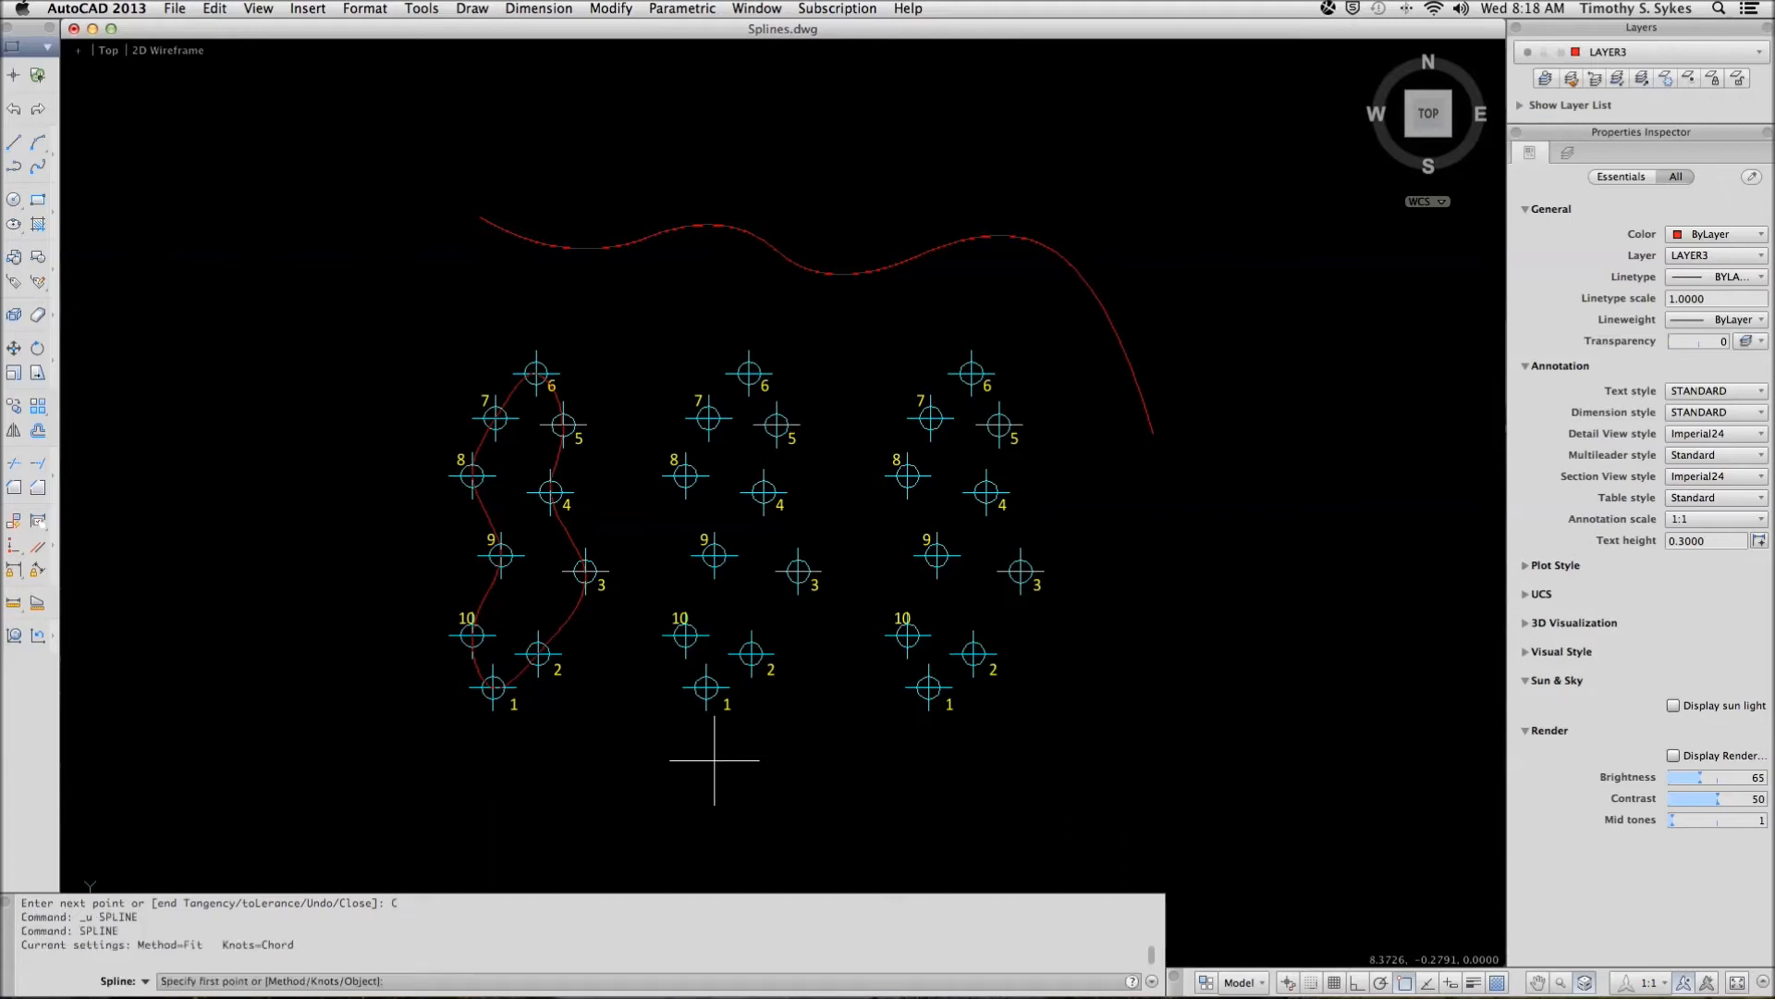
pyautogui.moveTo(705, 687)
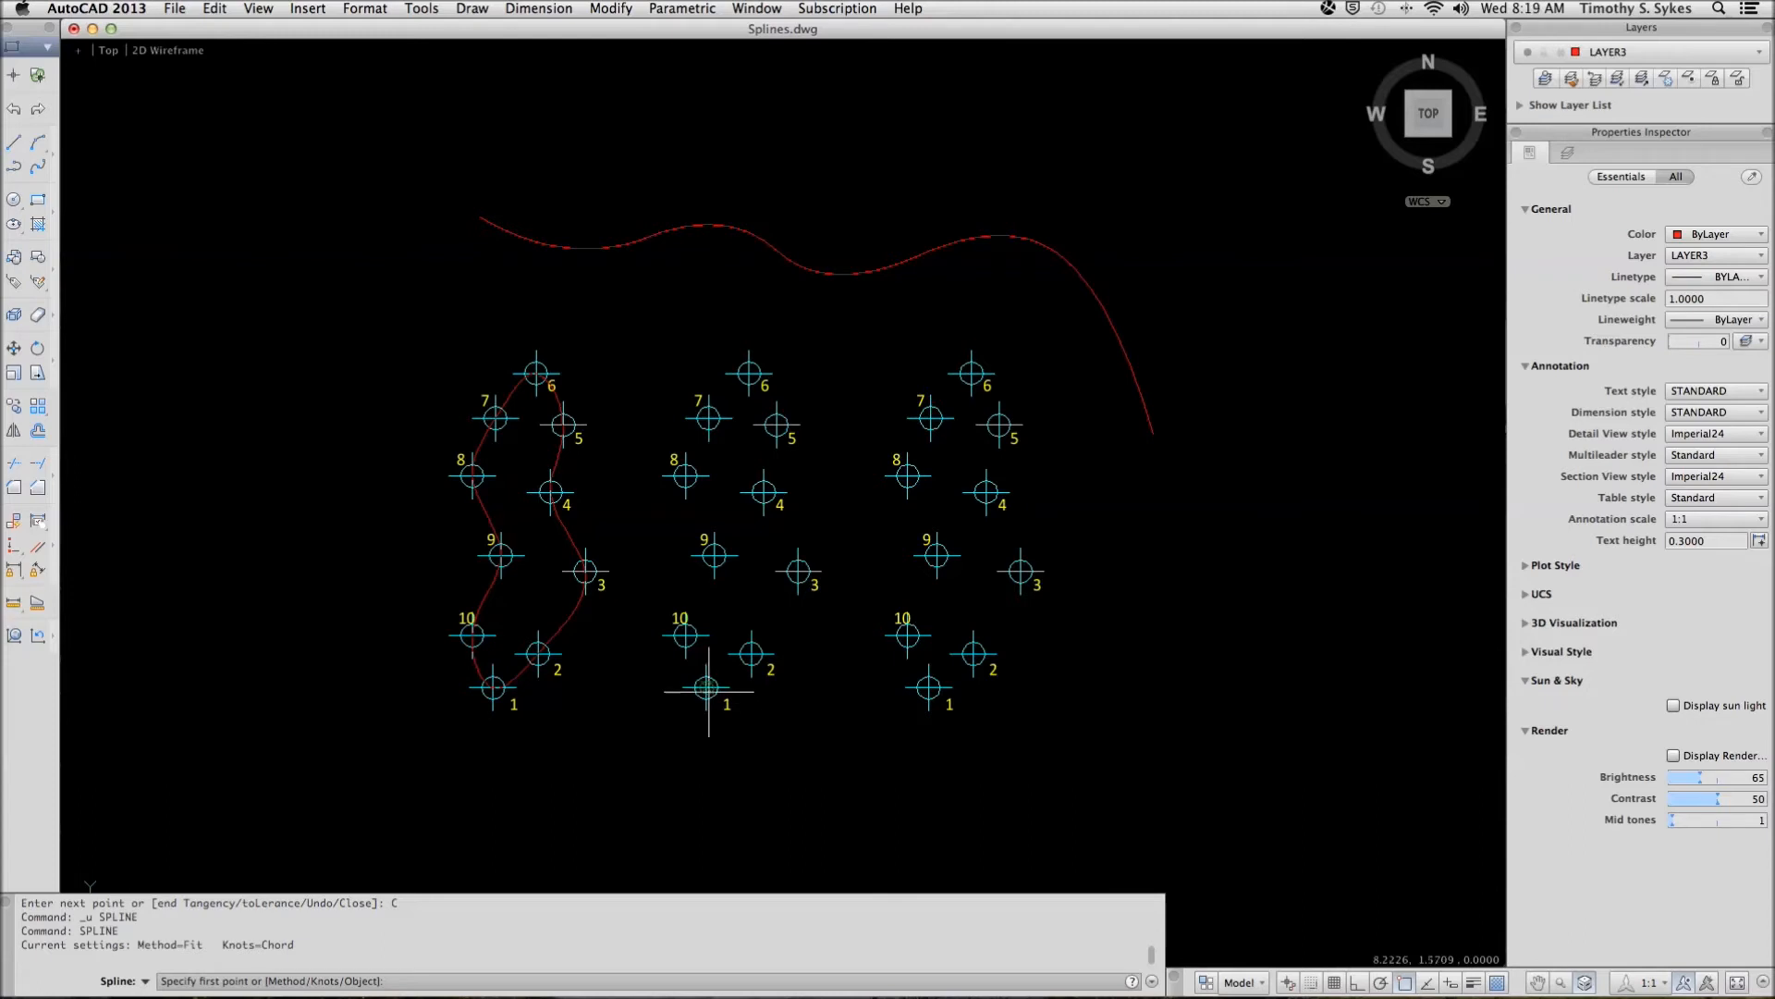
# Draw a fit-tolerance-1 spline through the middle set's nodes, passing nodes 6 and 10
pyautogui.rightClick(706, 687)
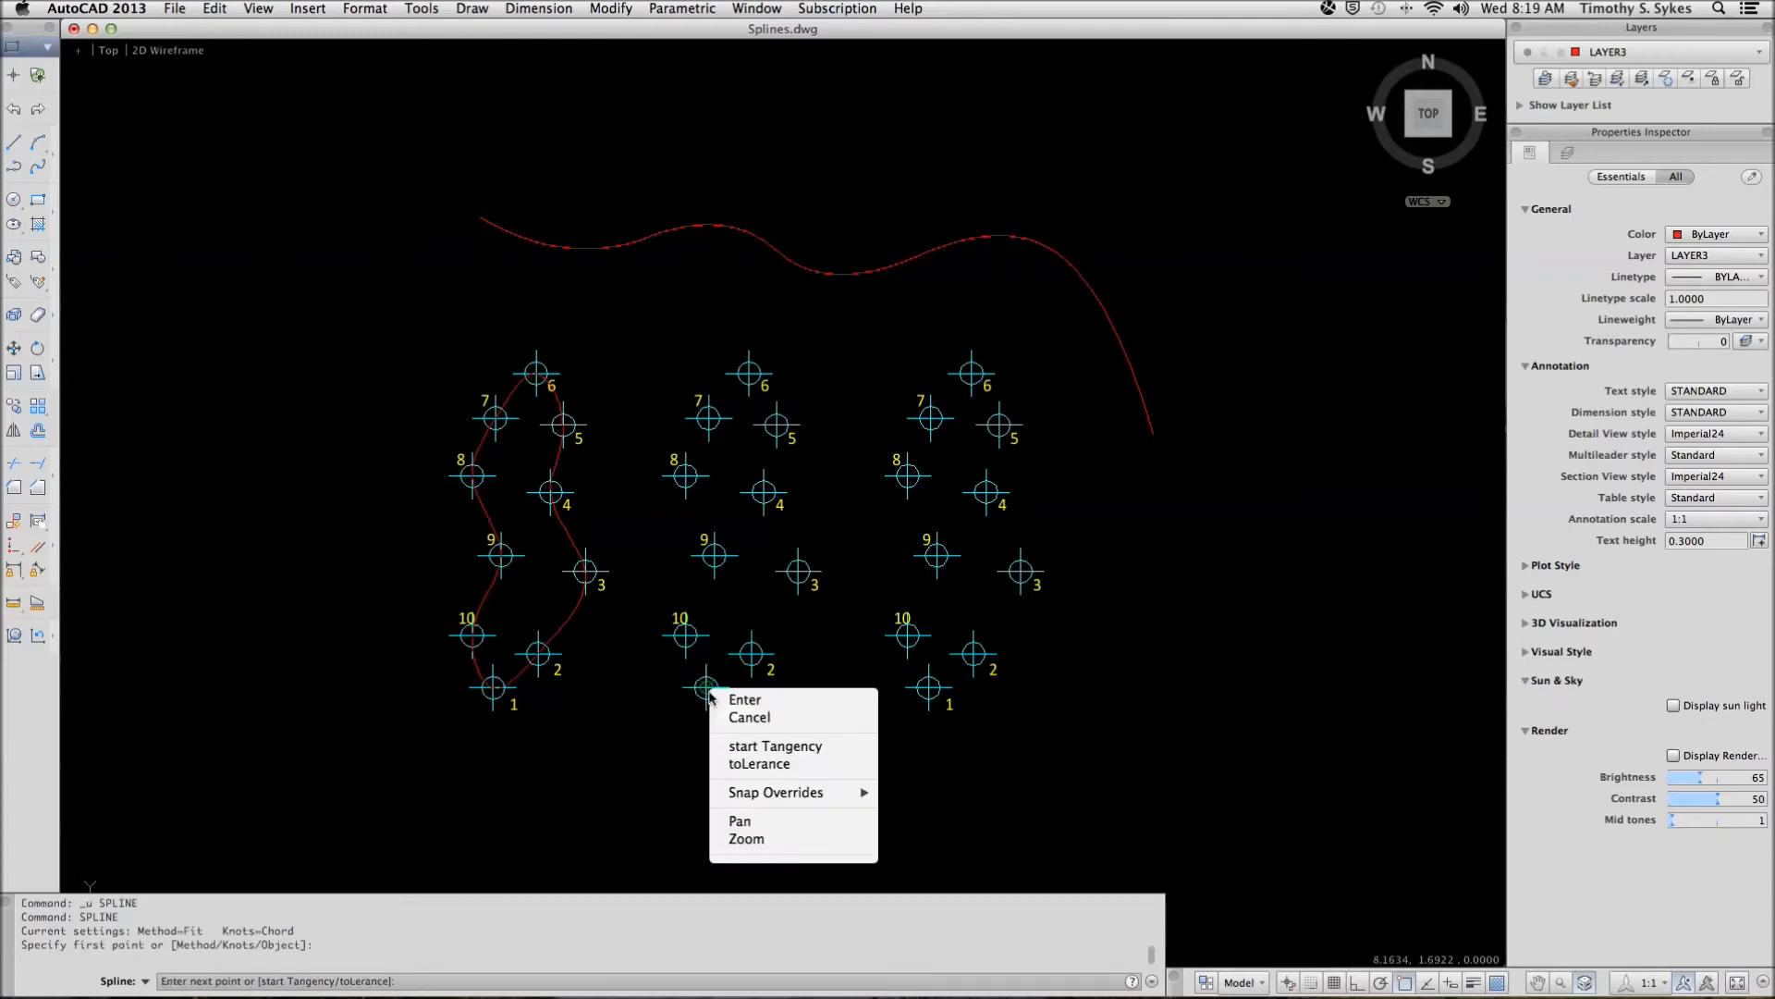
pyautogui.moveTo(758, 763)
pyautogui.write('1')
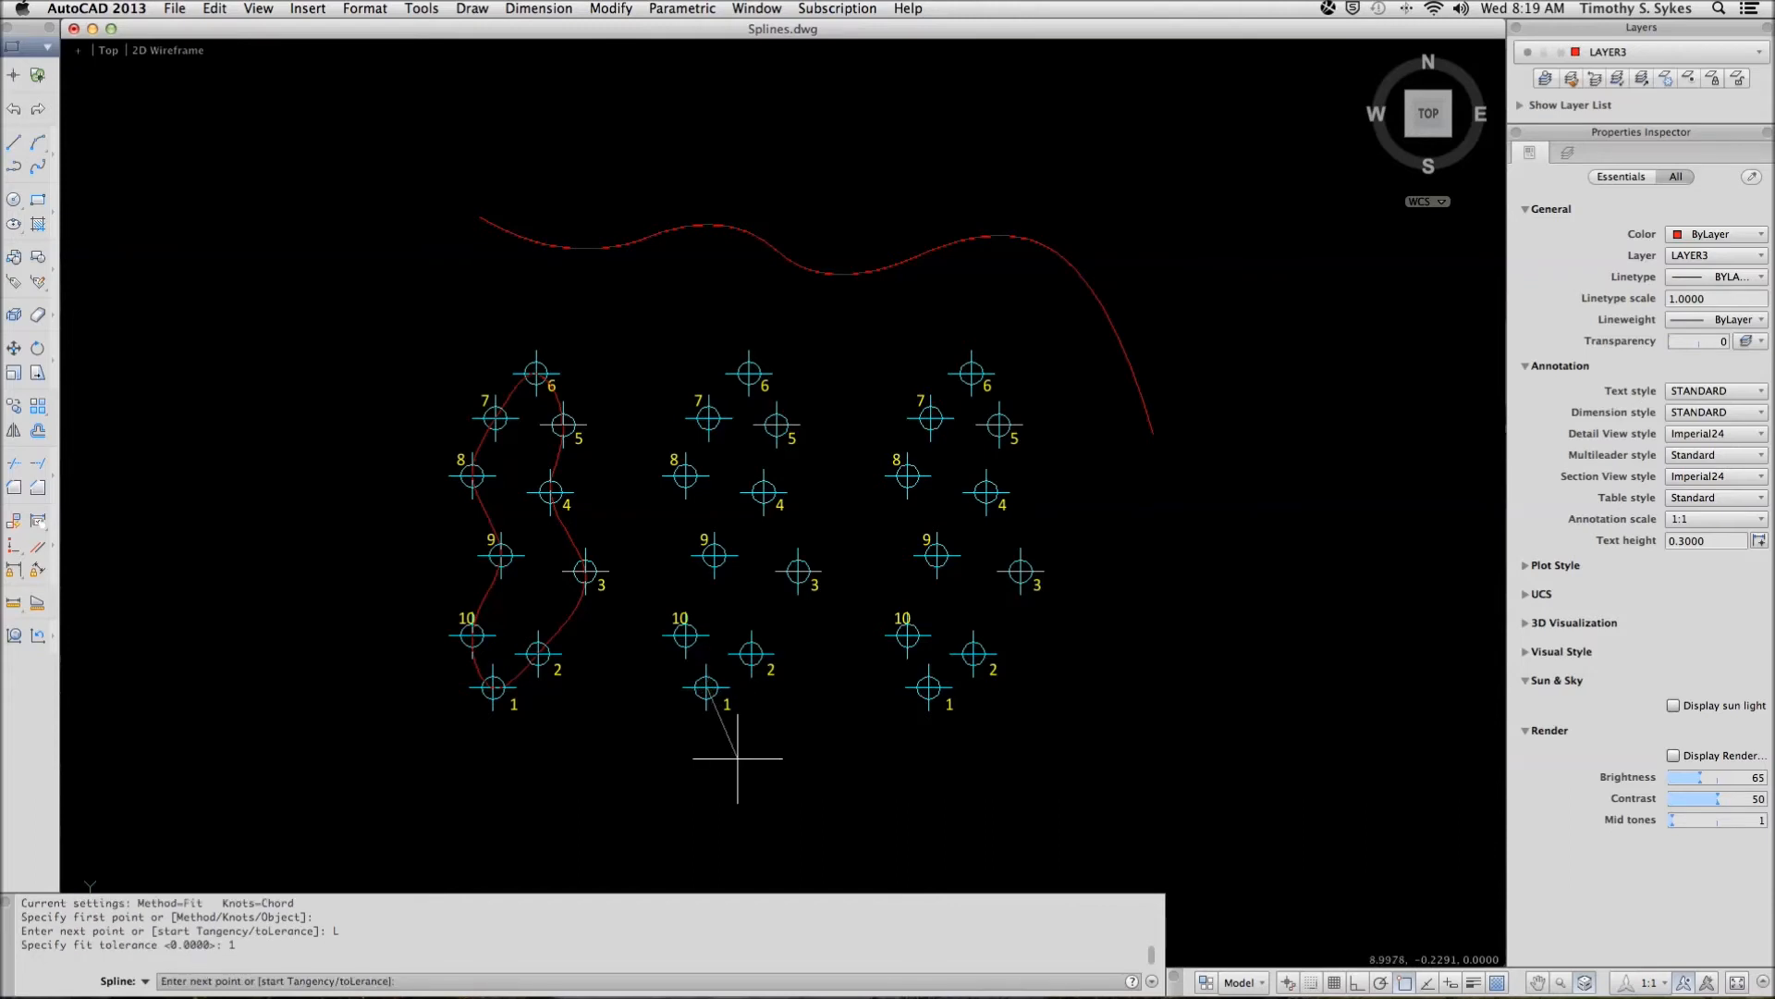
pyautogui.click(762, 571)
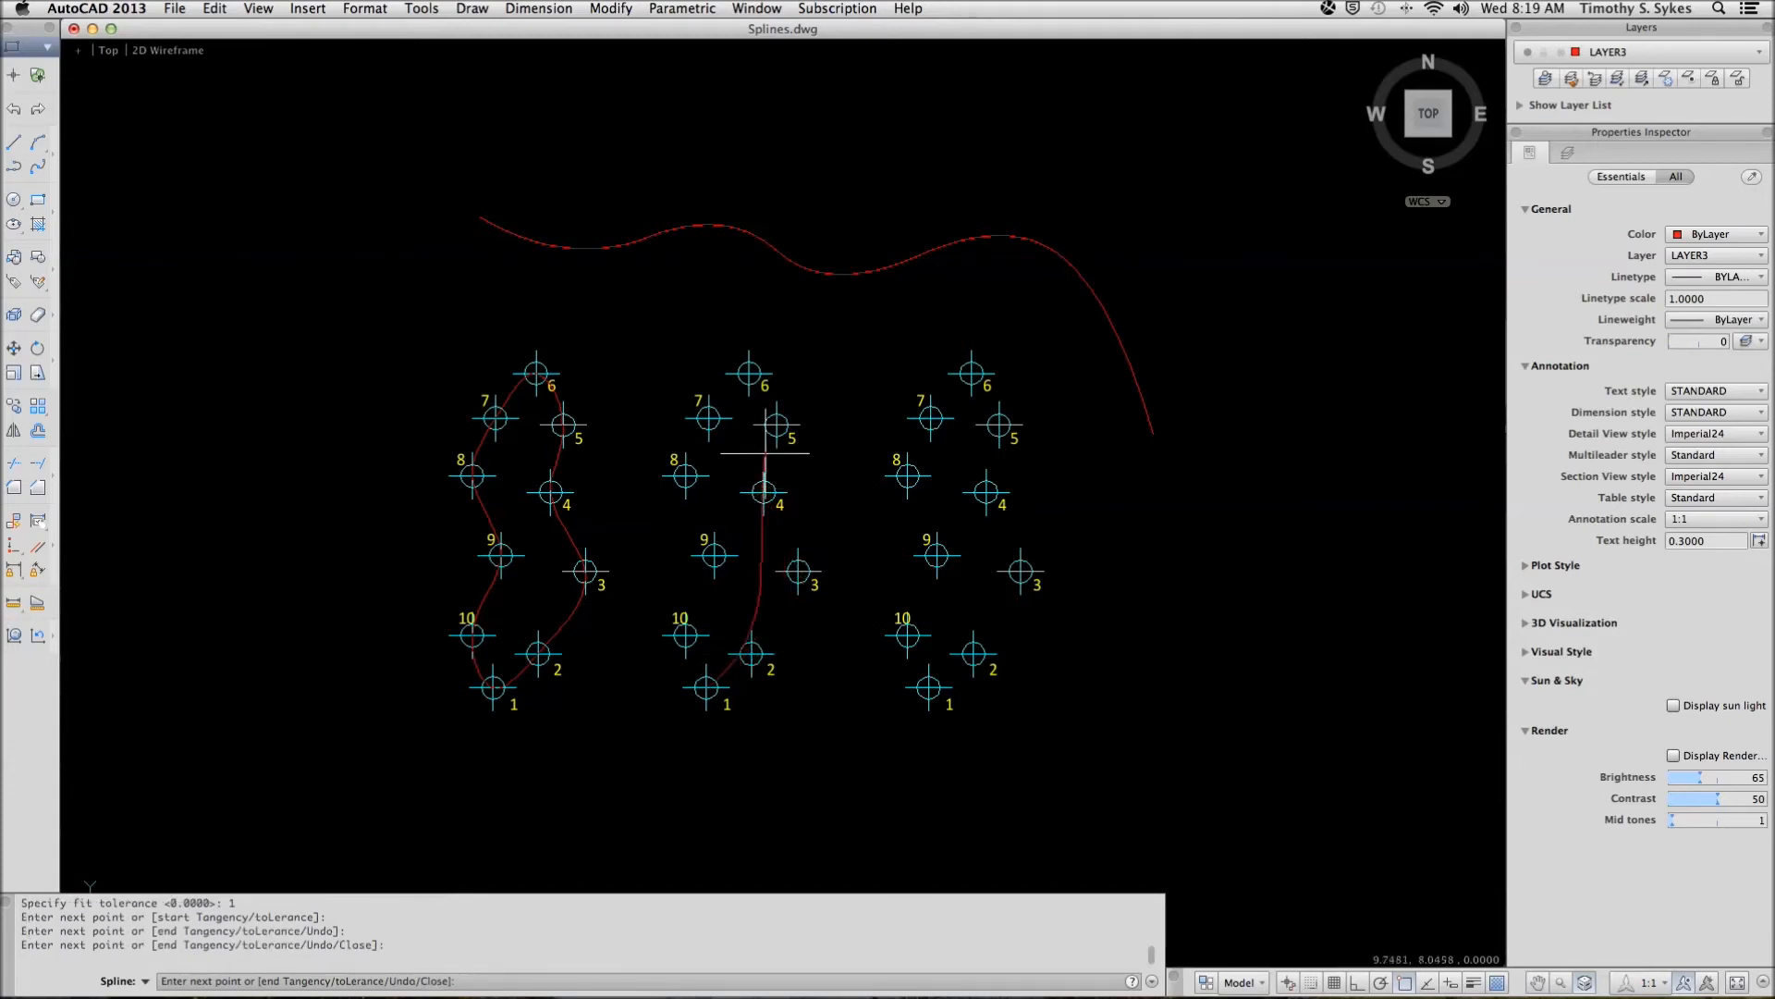
pyautogui.click(733, 363)
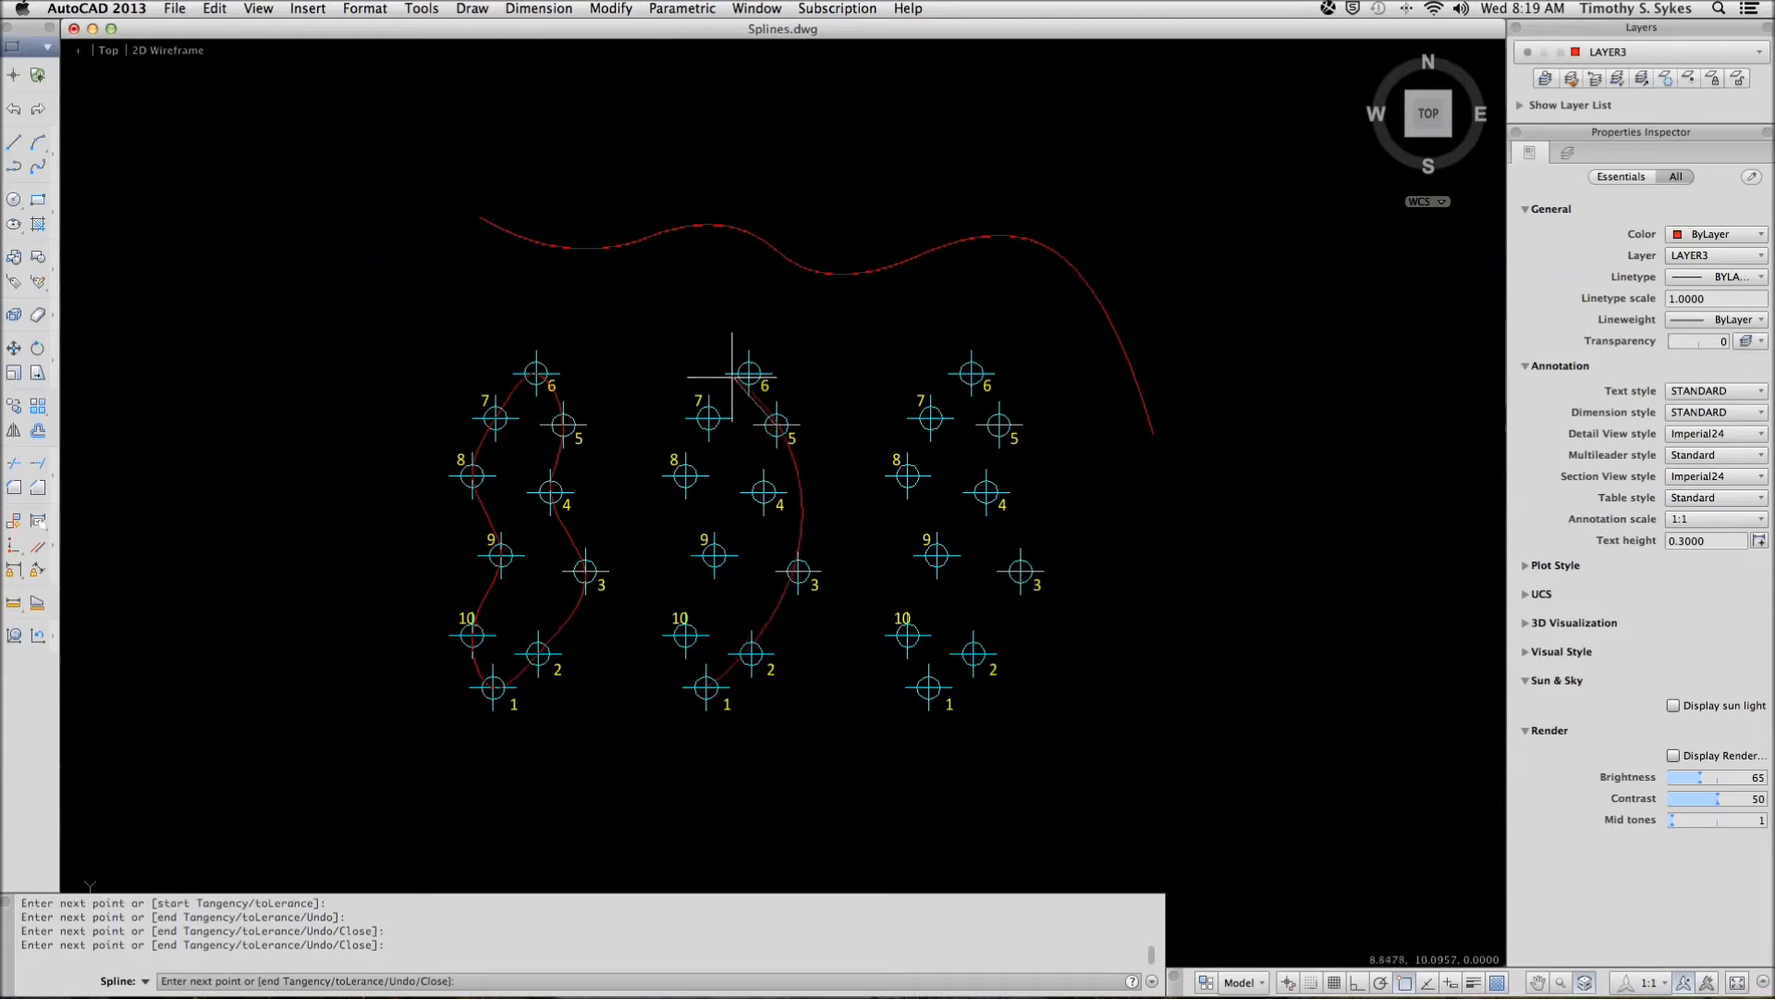
pyautogui.click(736, 425)
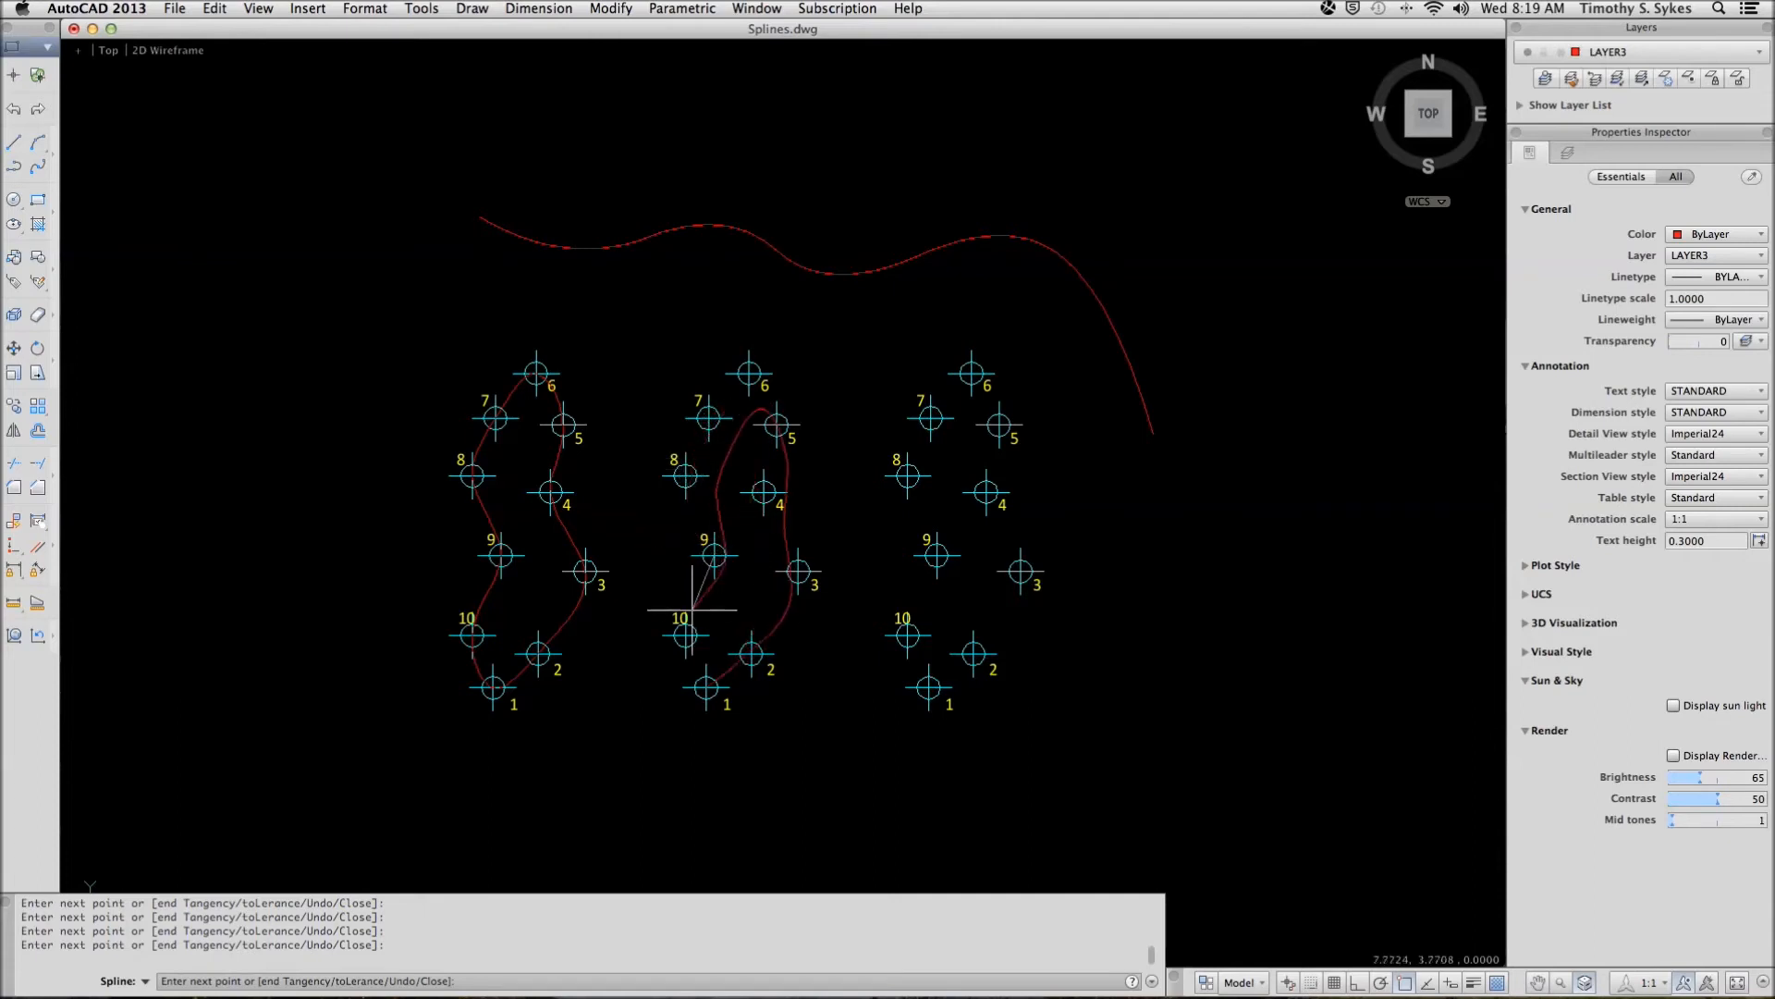
pyautogui.click(690, 634)
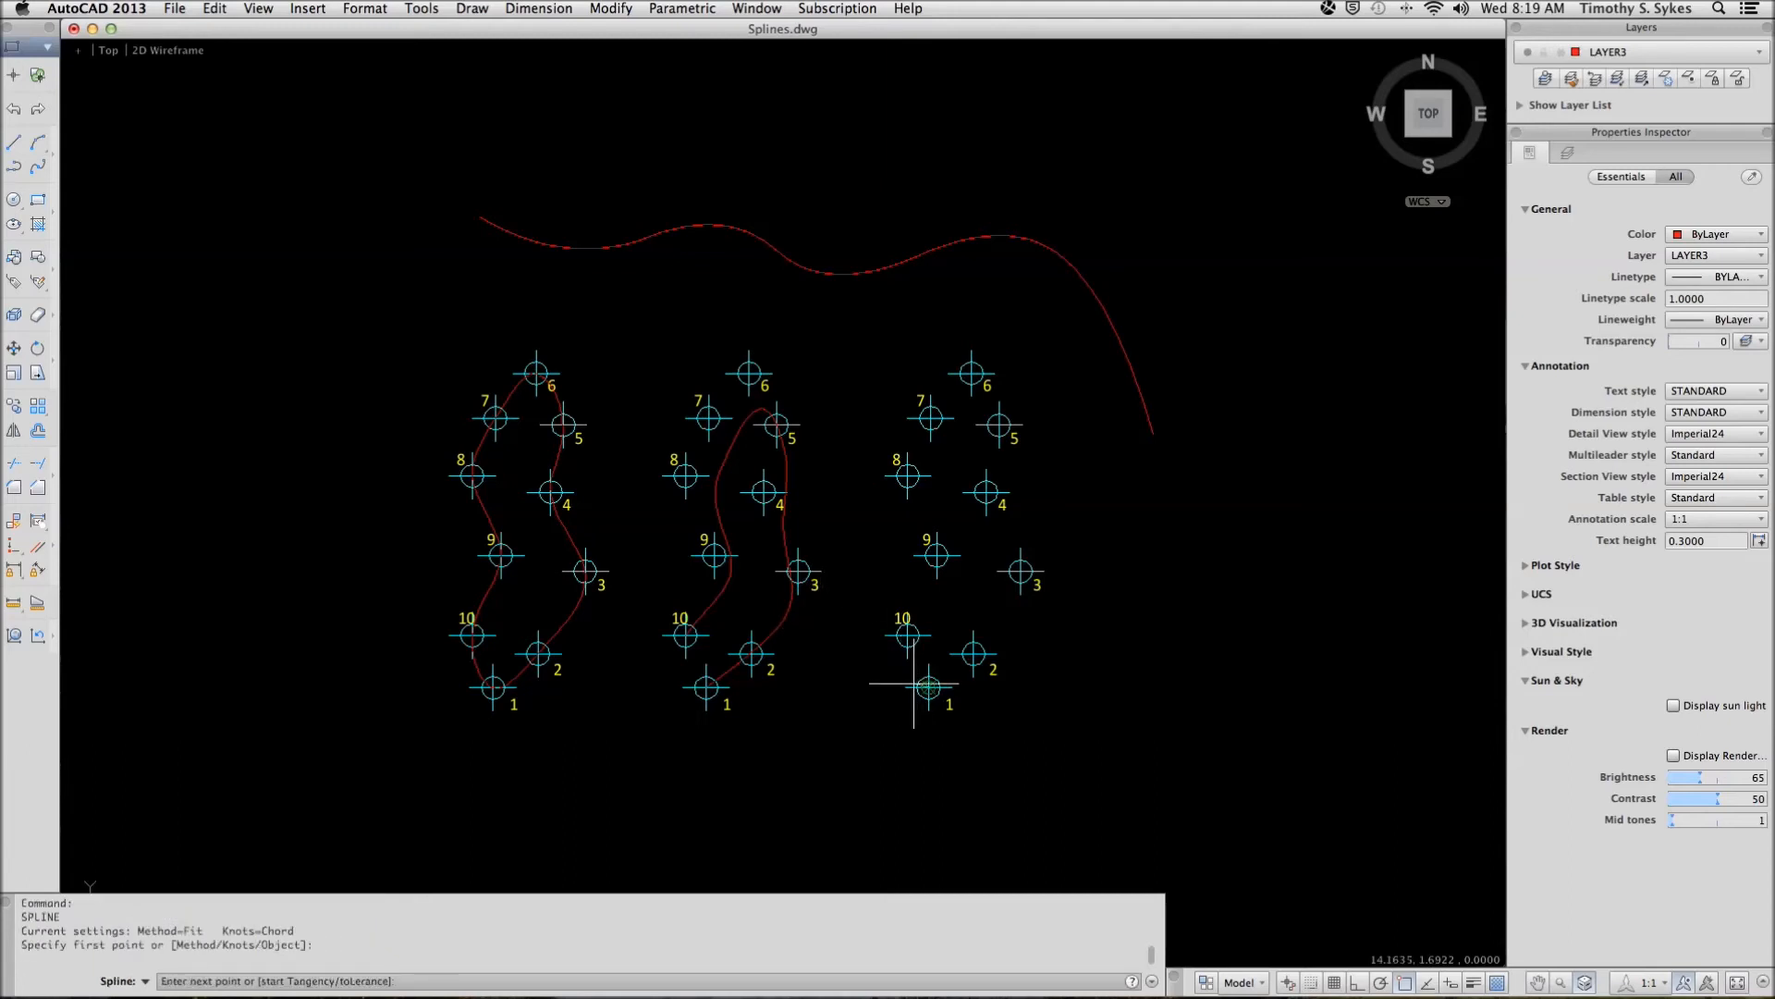
# Draw the right-set spline with a start tangent toward node 2 and an end tangent
pyautogui.rightClick(898, 688)
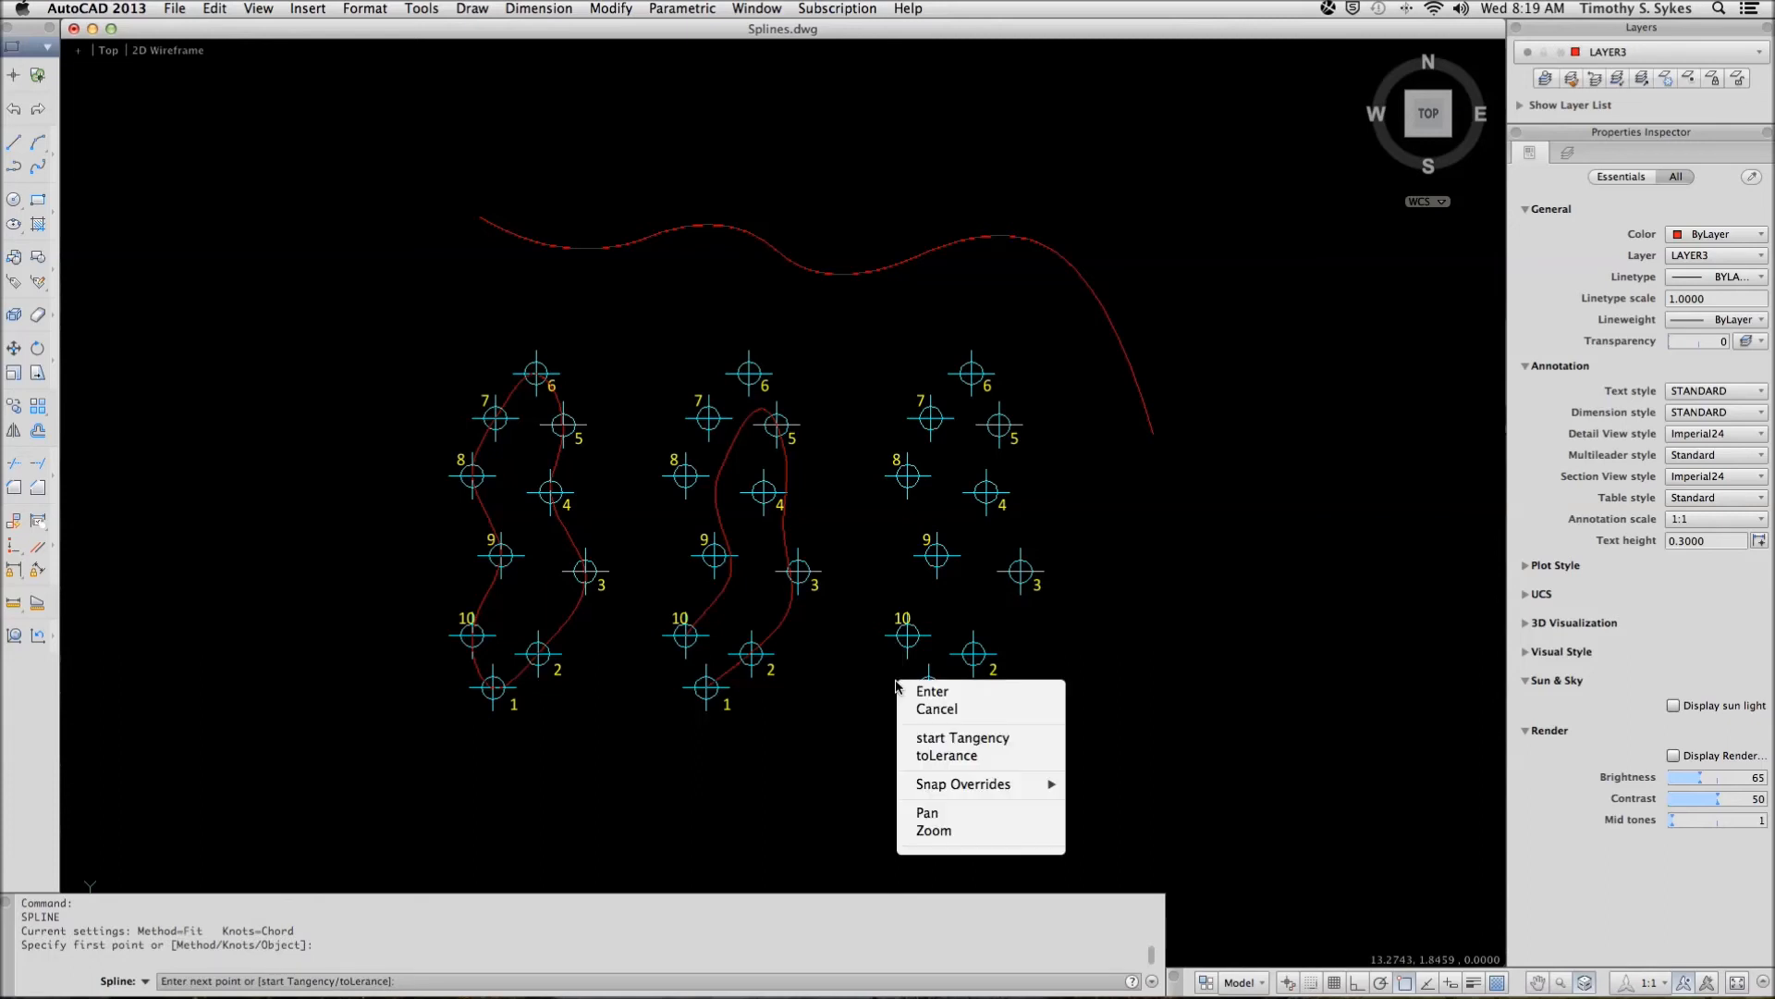
pyautogui.moveTo(961, 737)
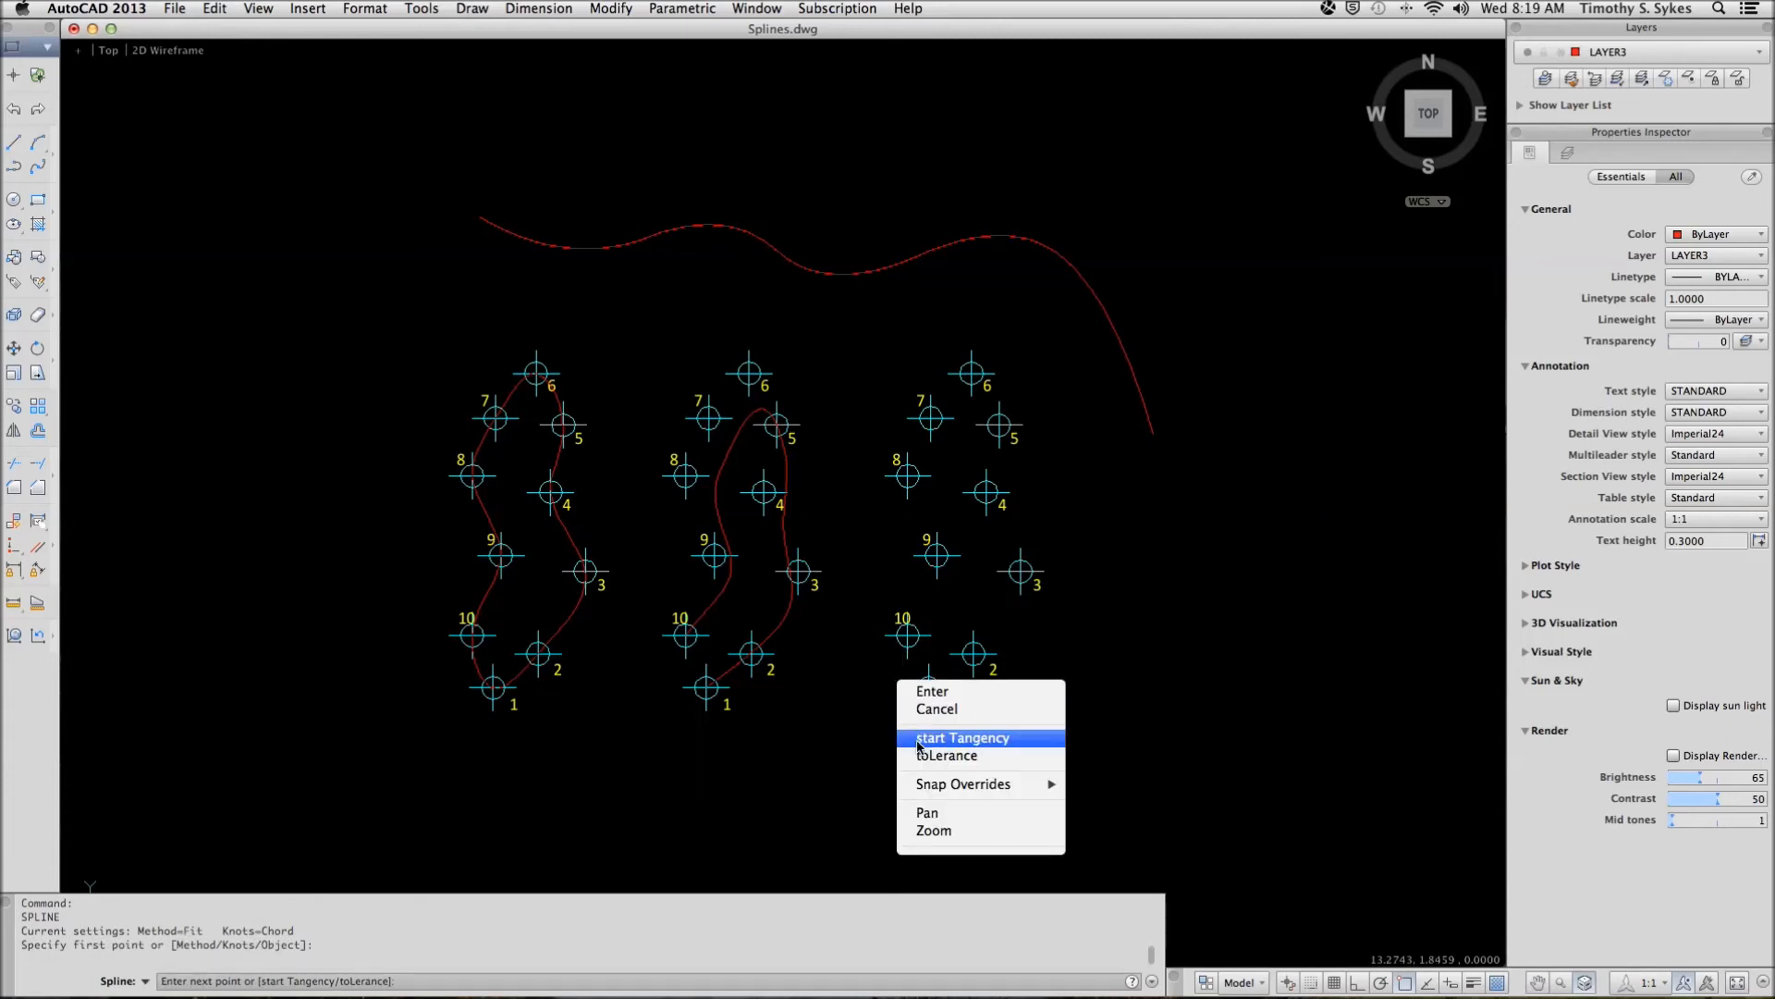
pyautogui.click(961, 737)
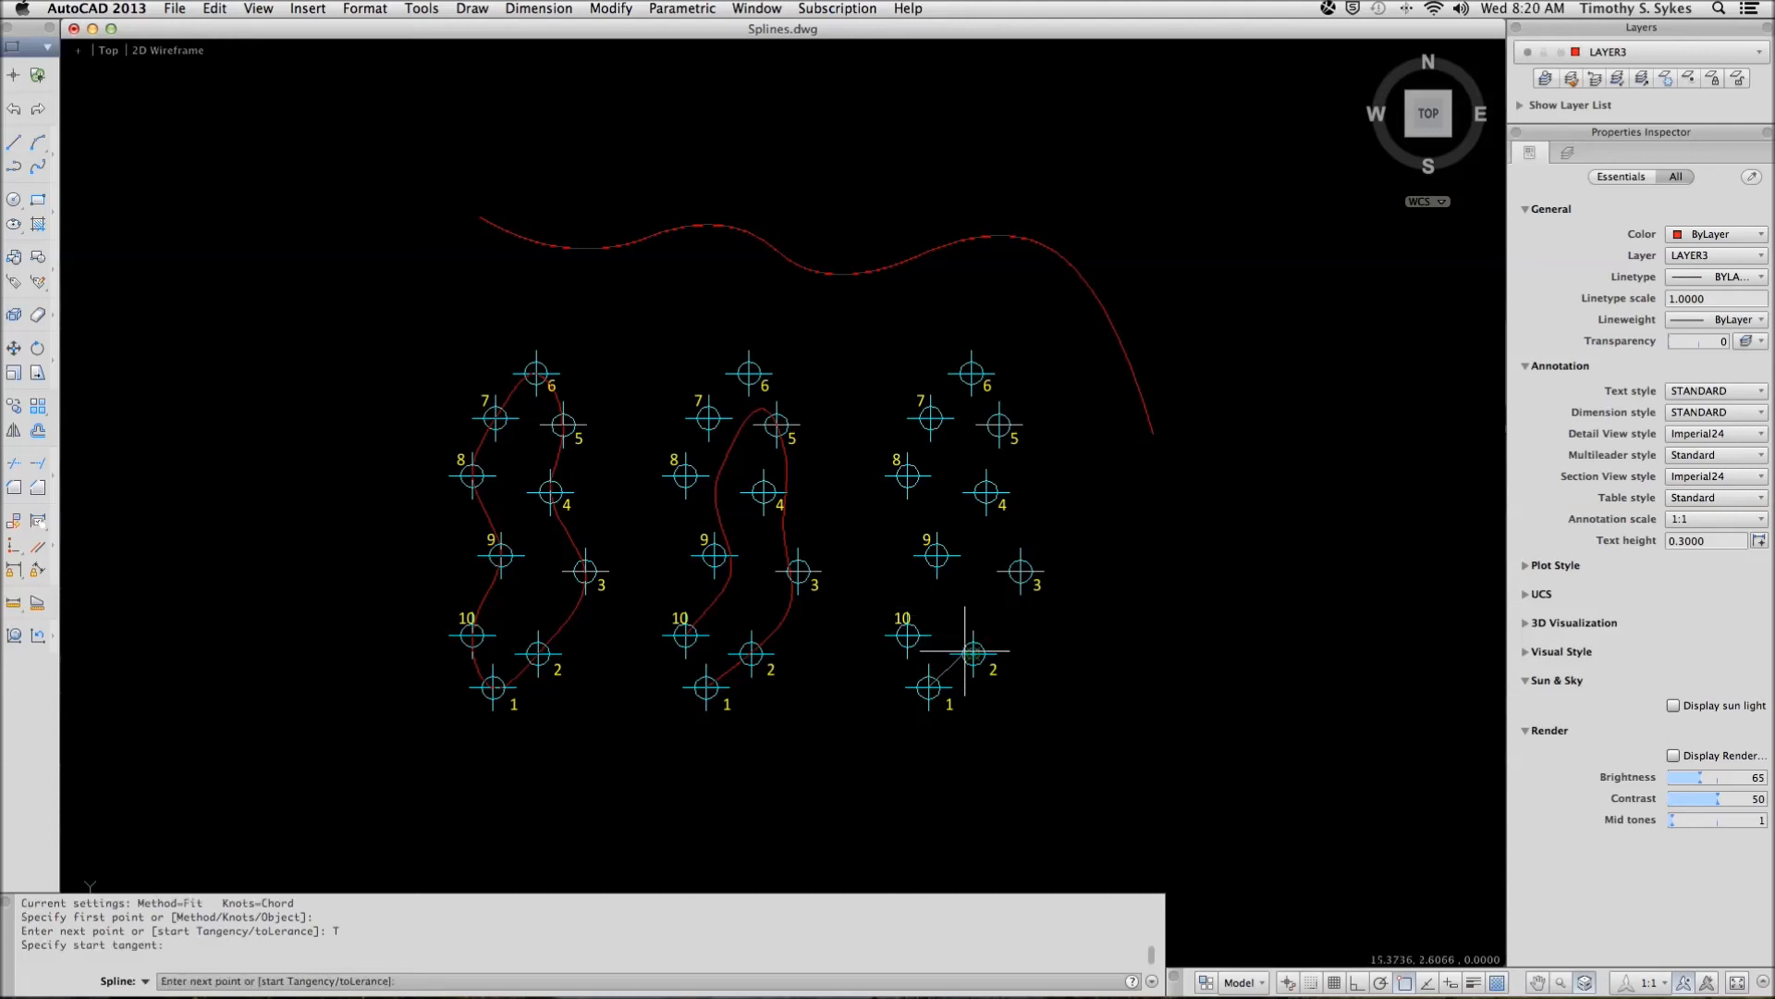
pyautogui.click(1024, 572)
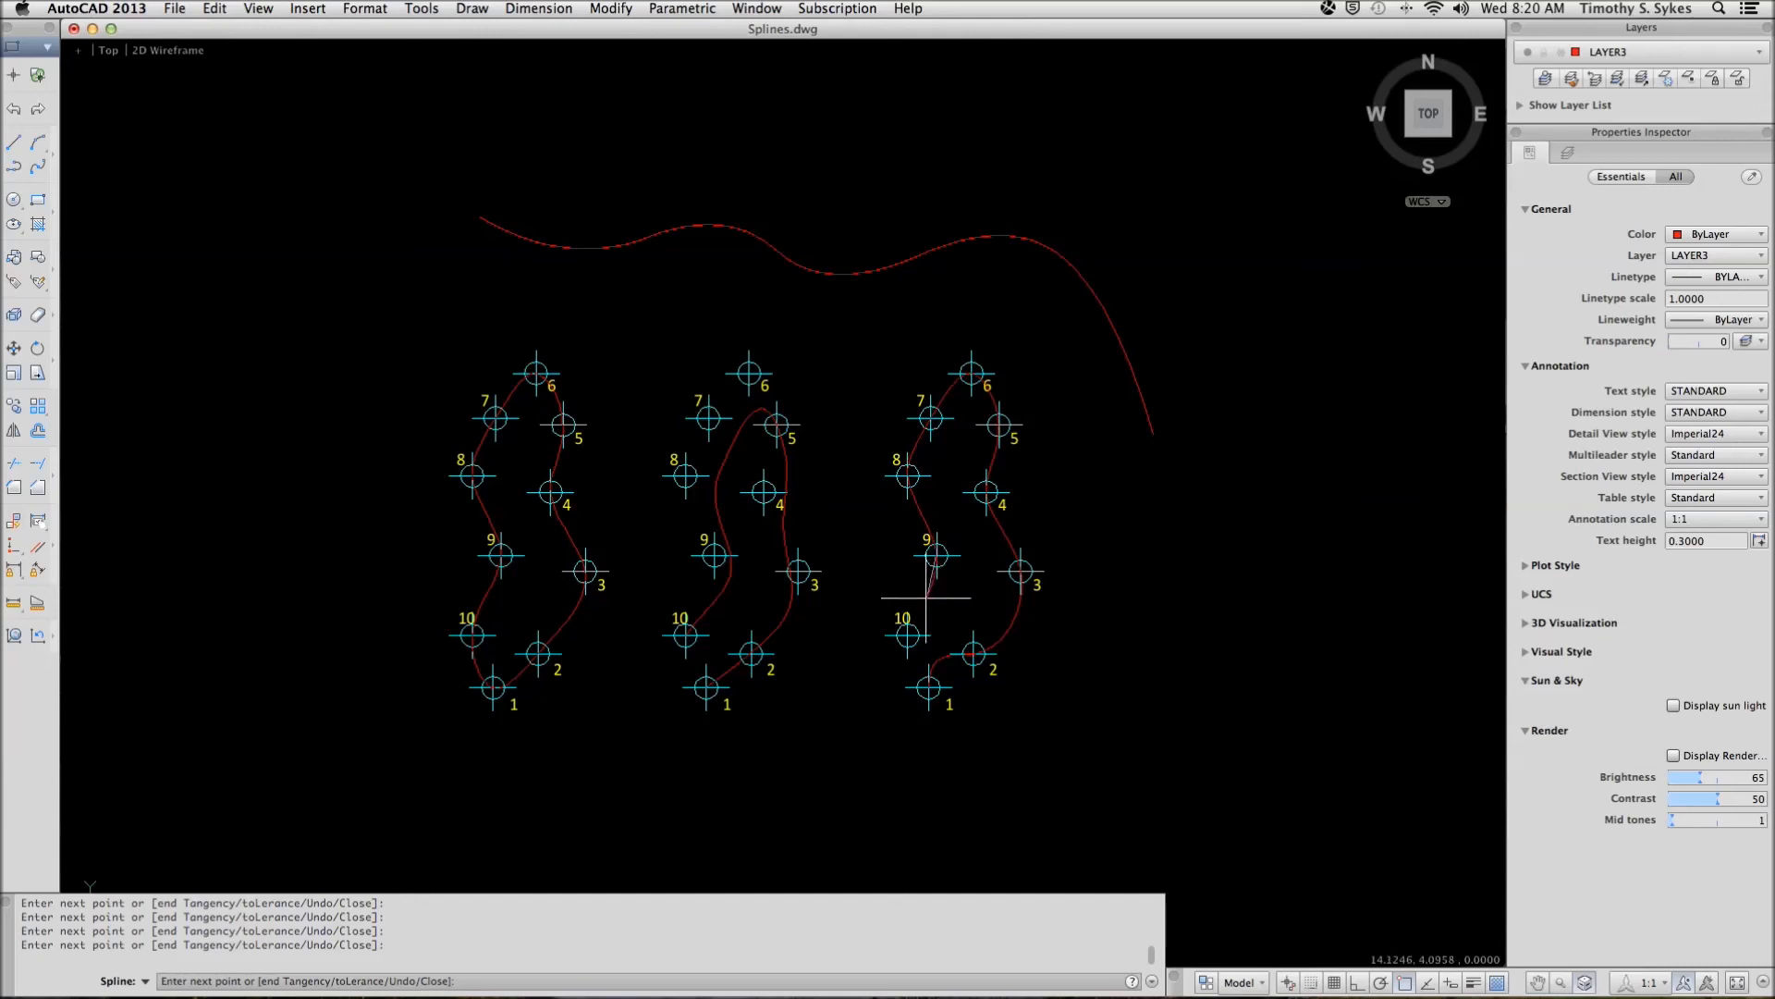
pyautogui.moveTo(900, 615)
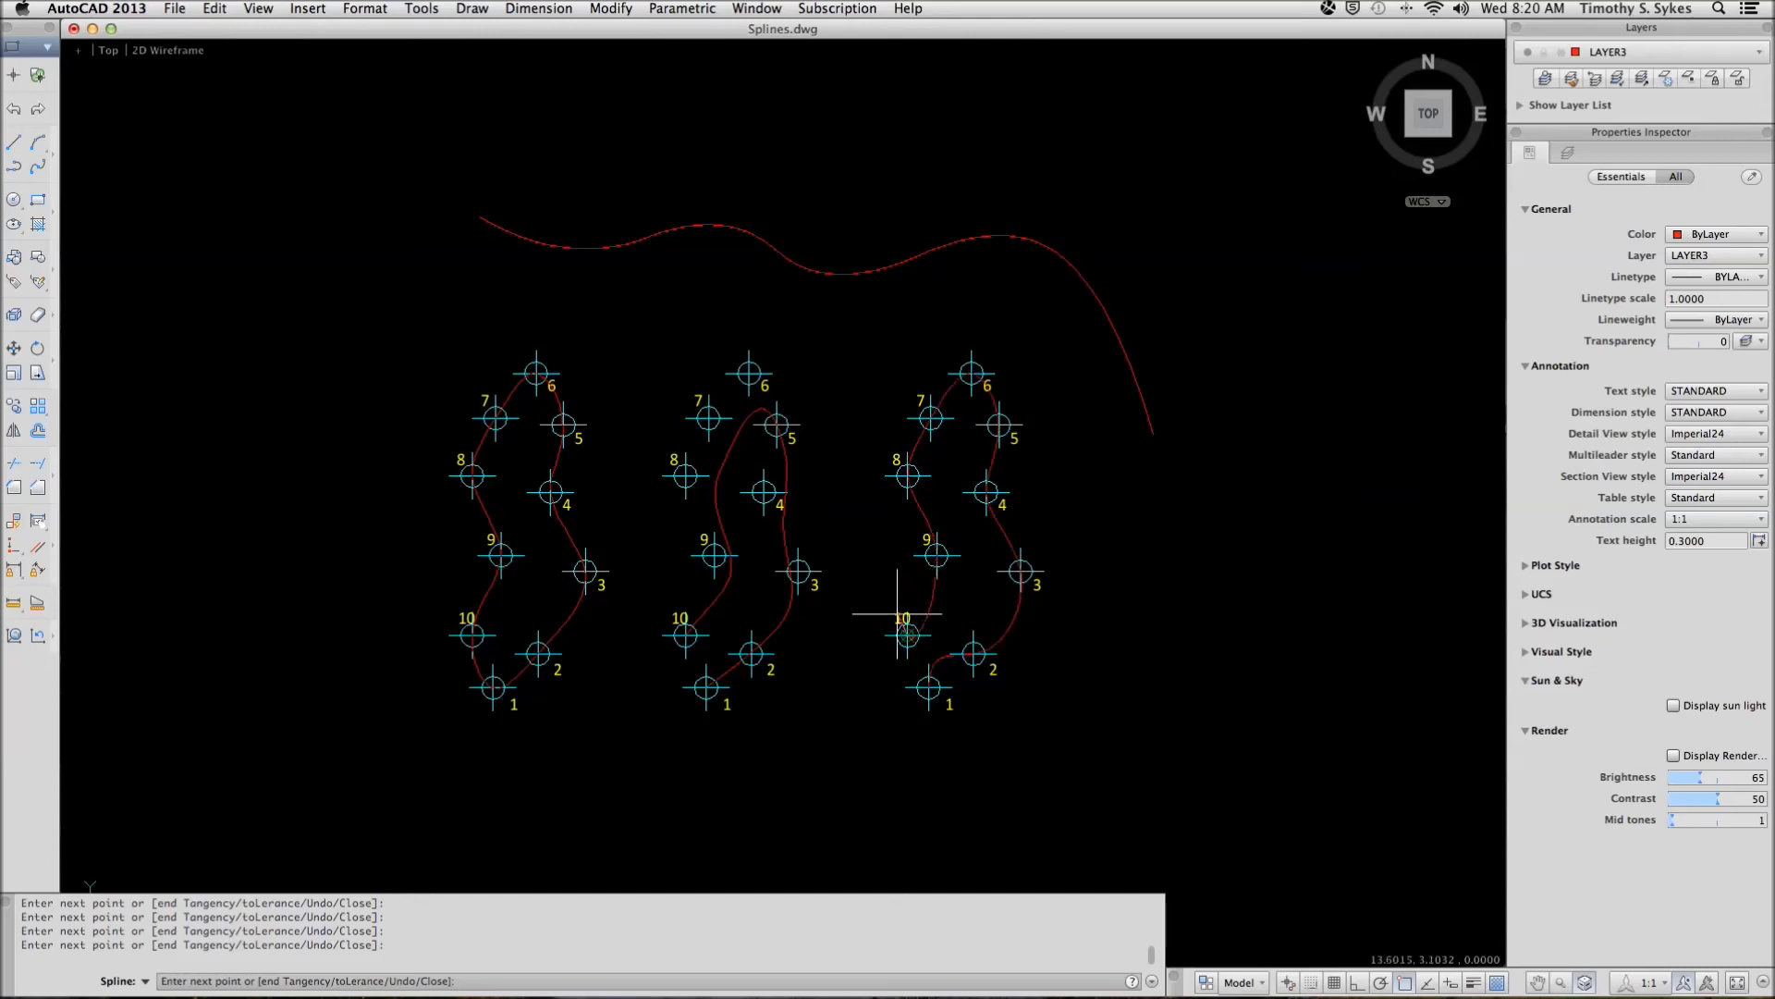
pyautogui.rightClick(898, 617)
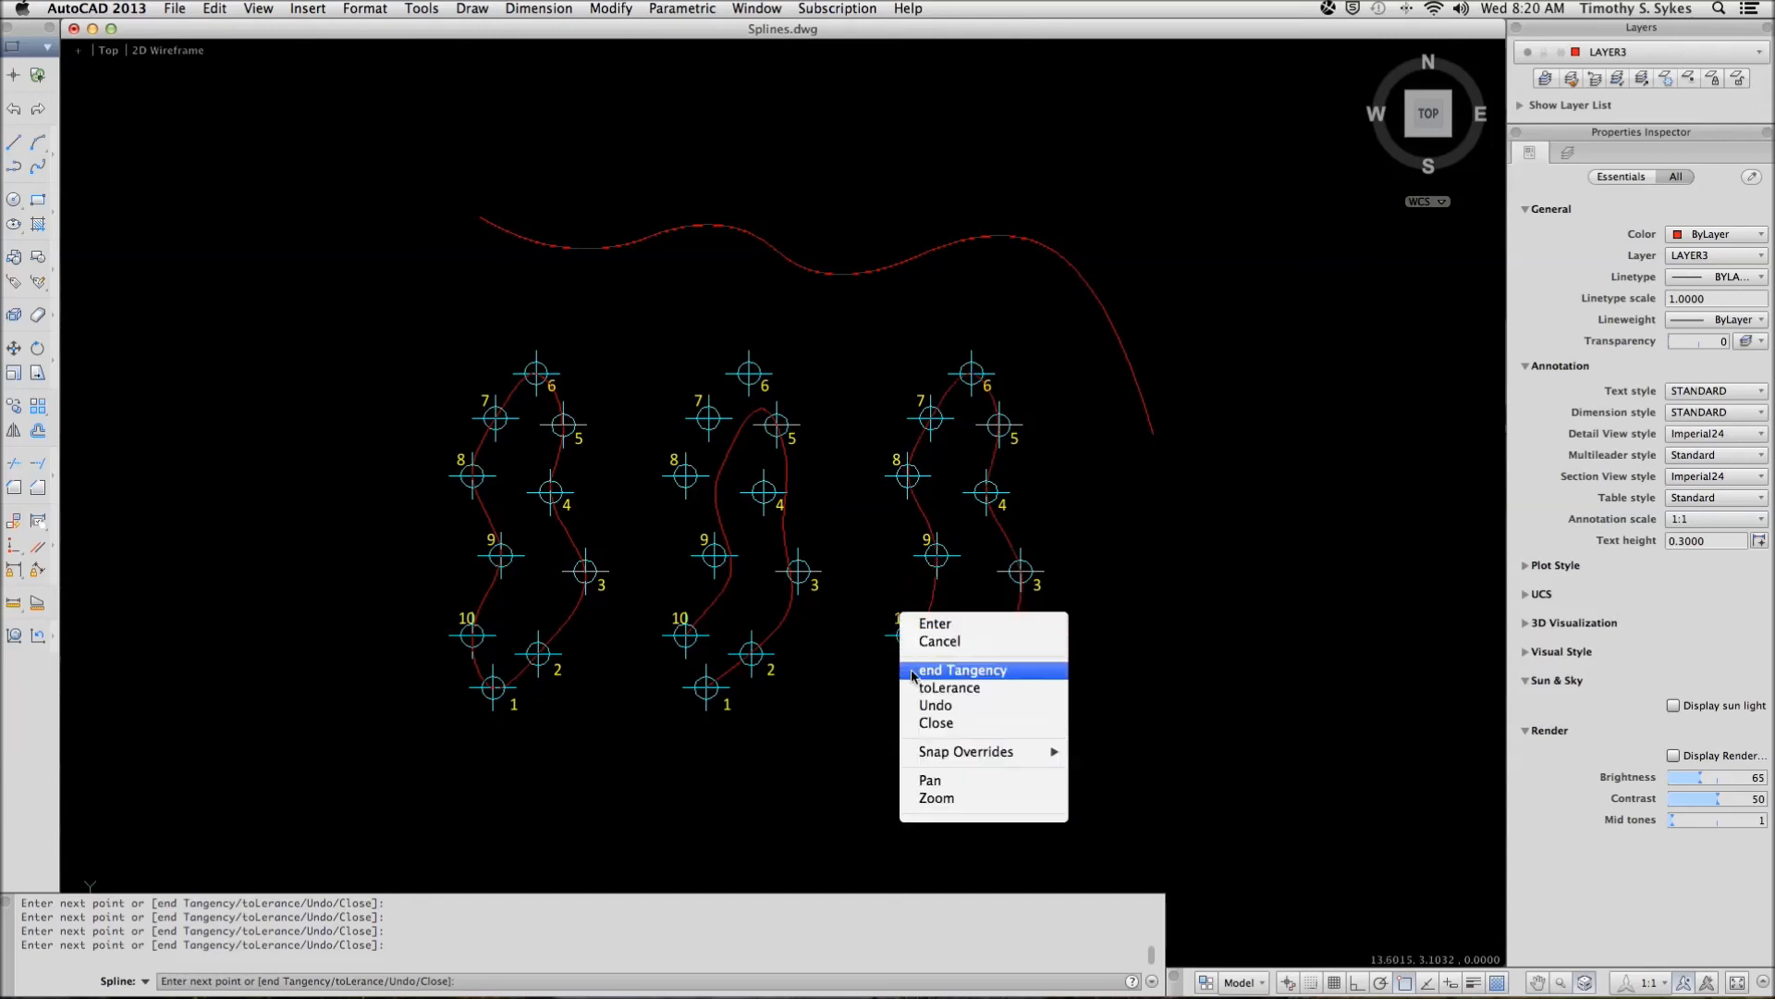
pyautogui.click(961, 670)
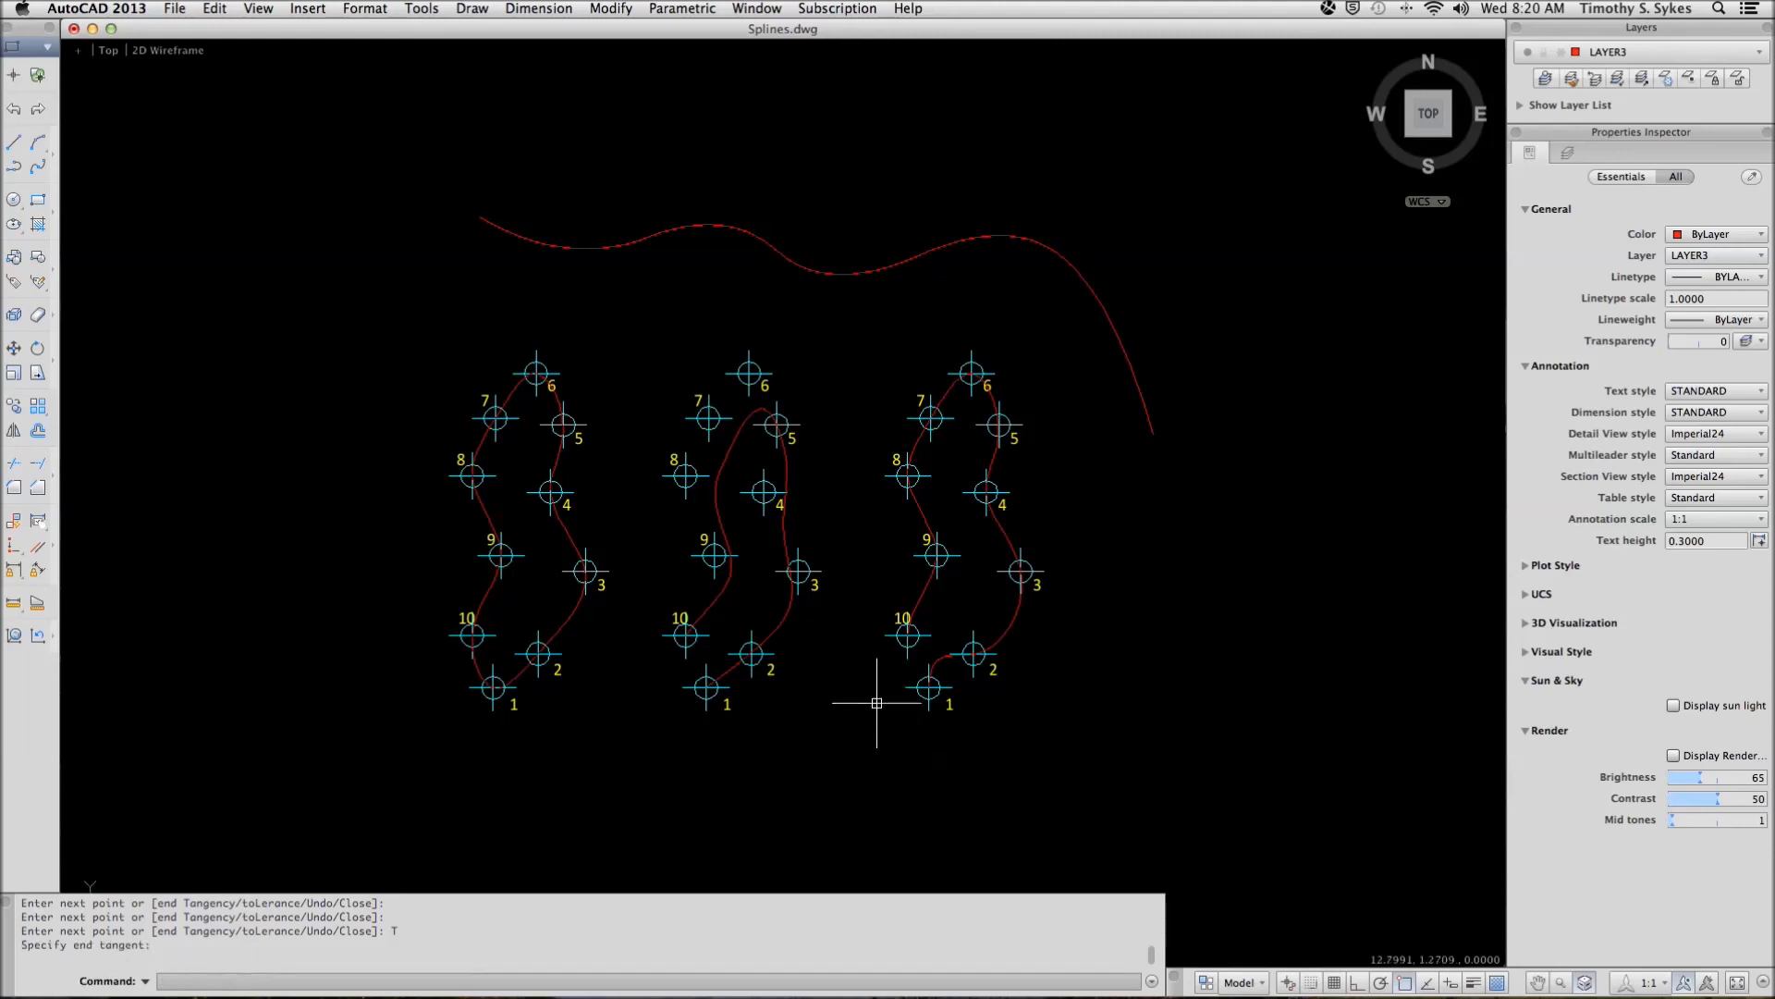
pyautogui.moveTo(923, 611)
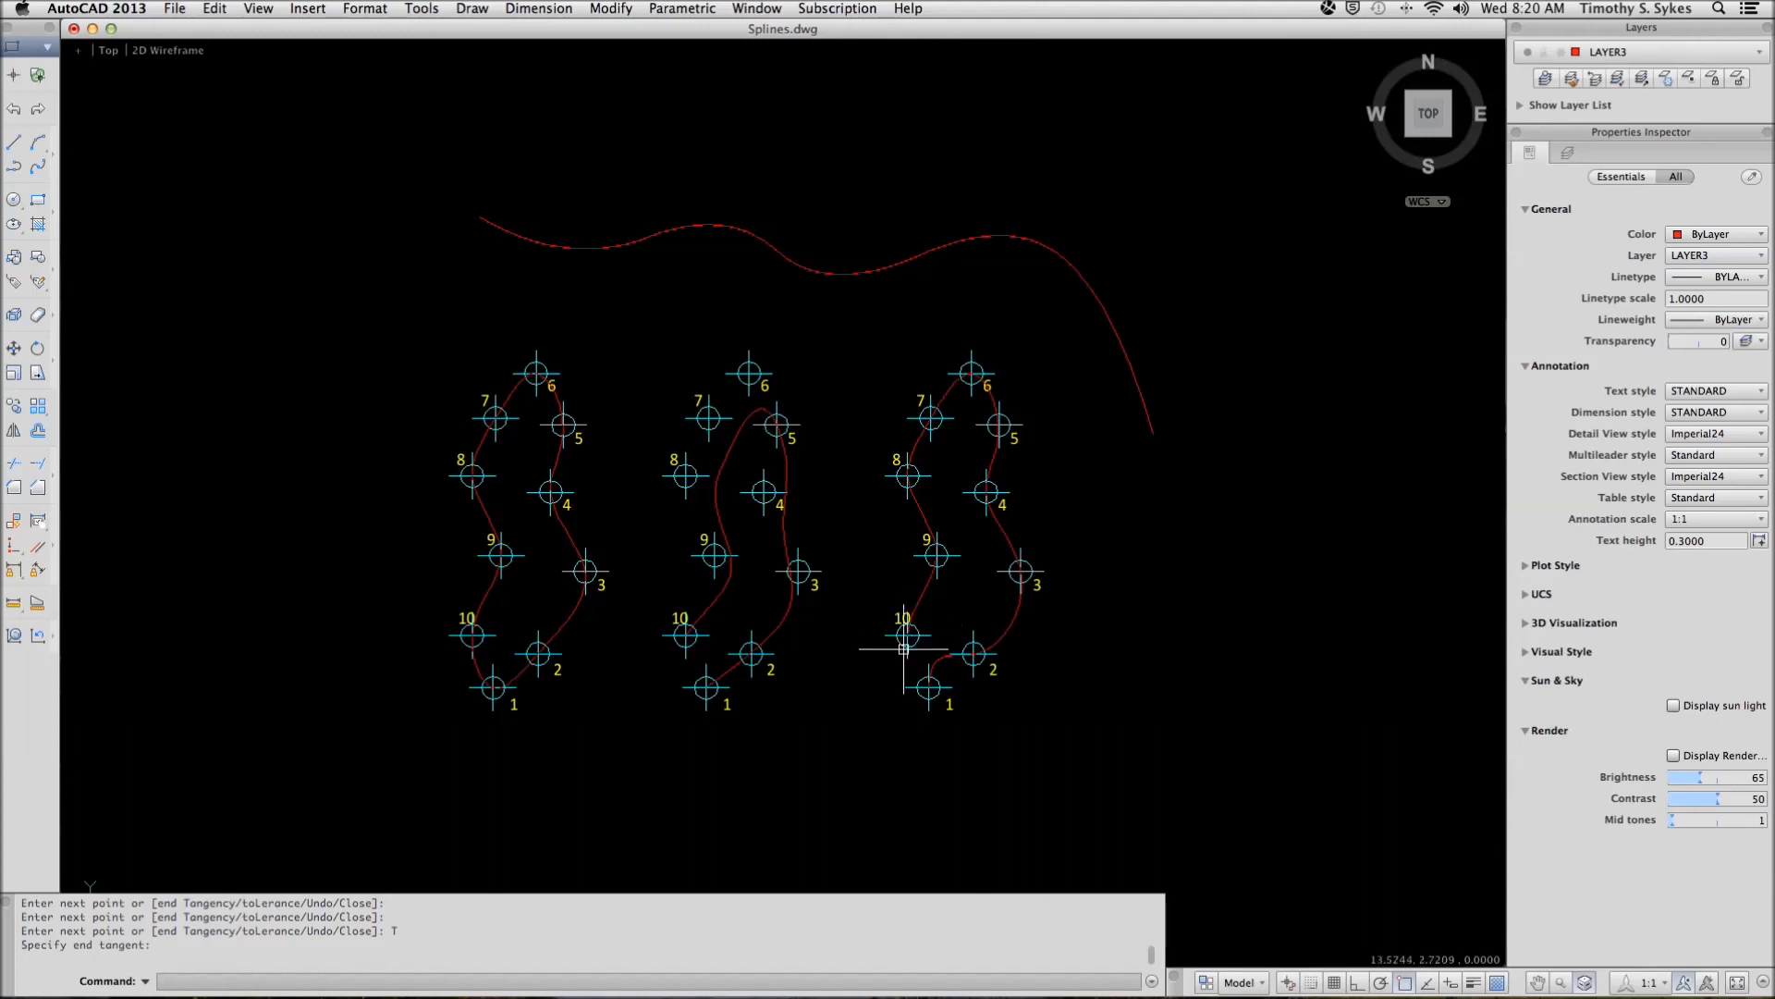
pyautogui.moveTo(906, 790)
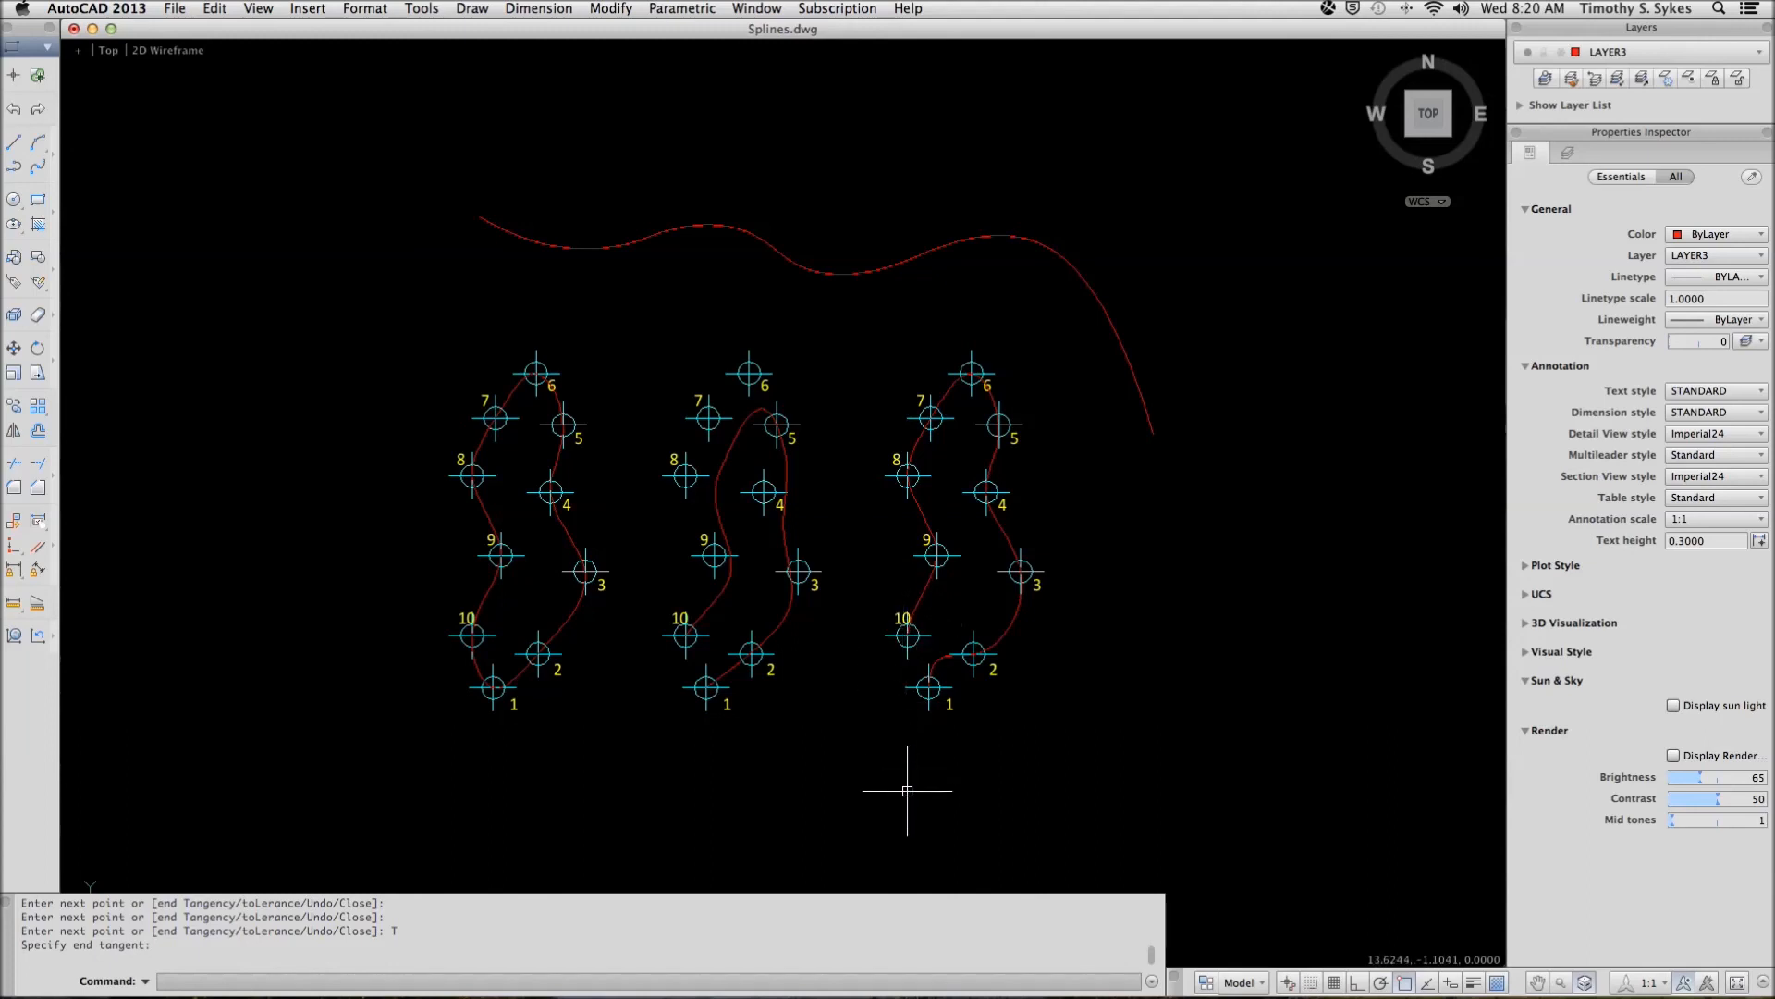
pyautogui.moveTo(923, 700)
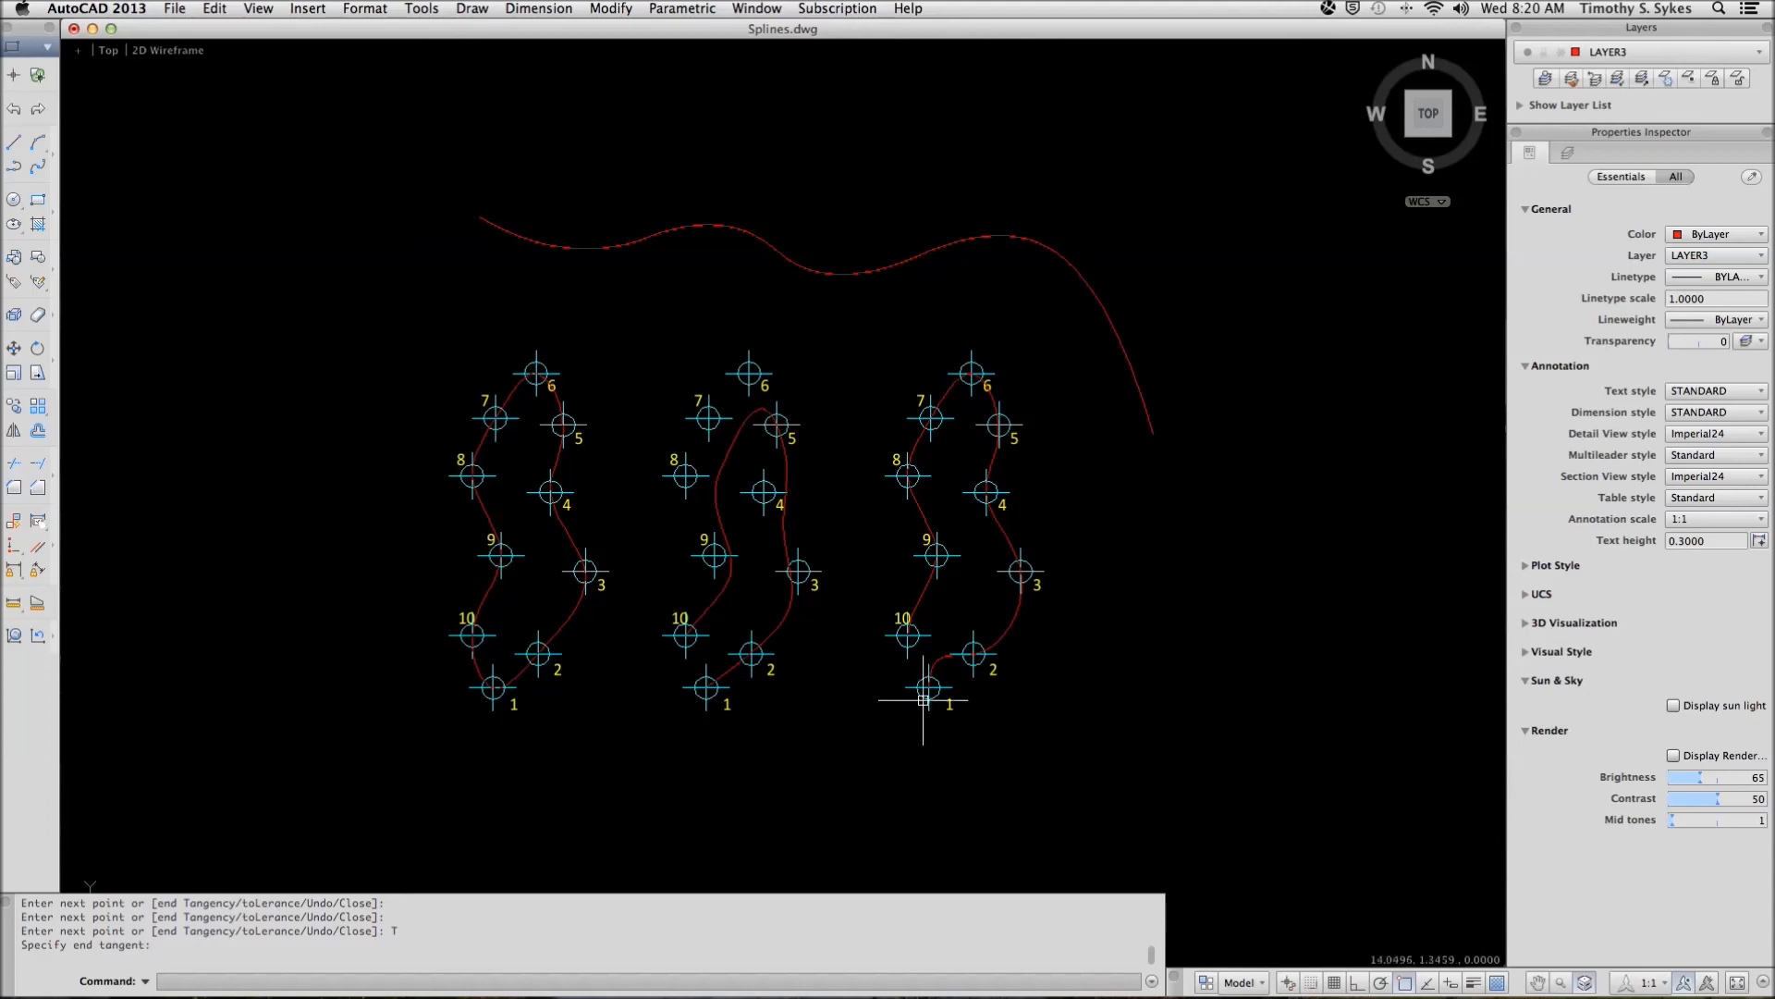
pyautogui.moveTo(927, 681)
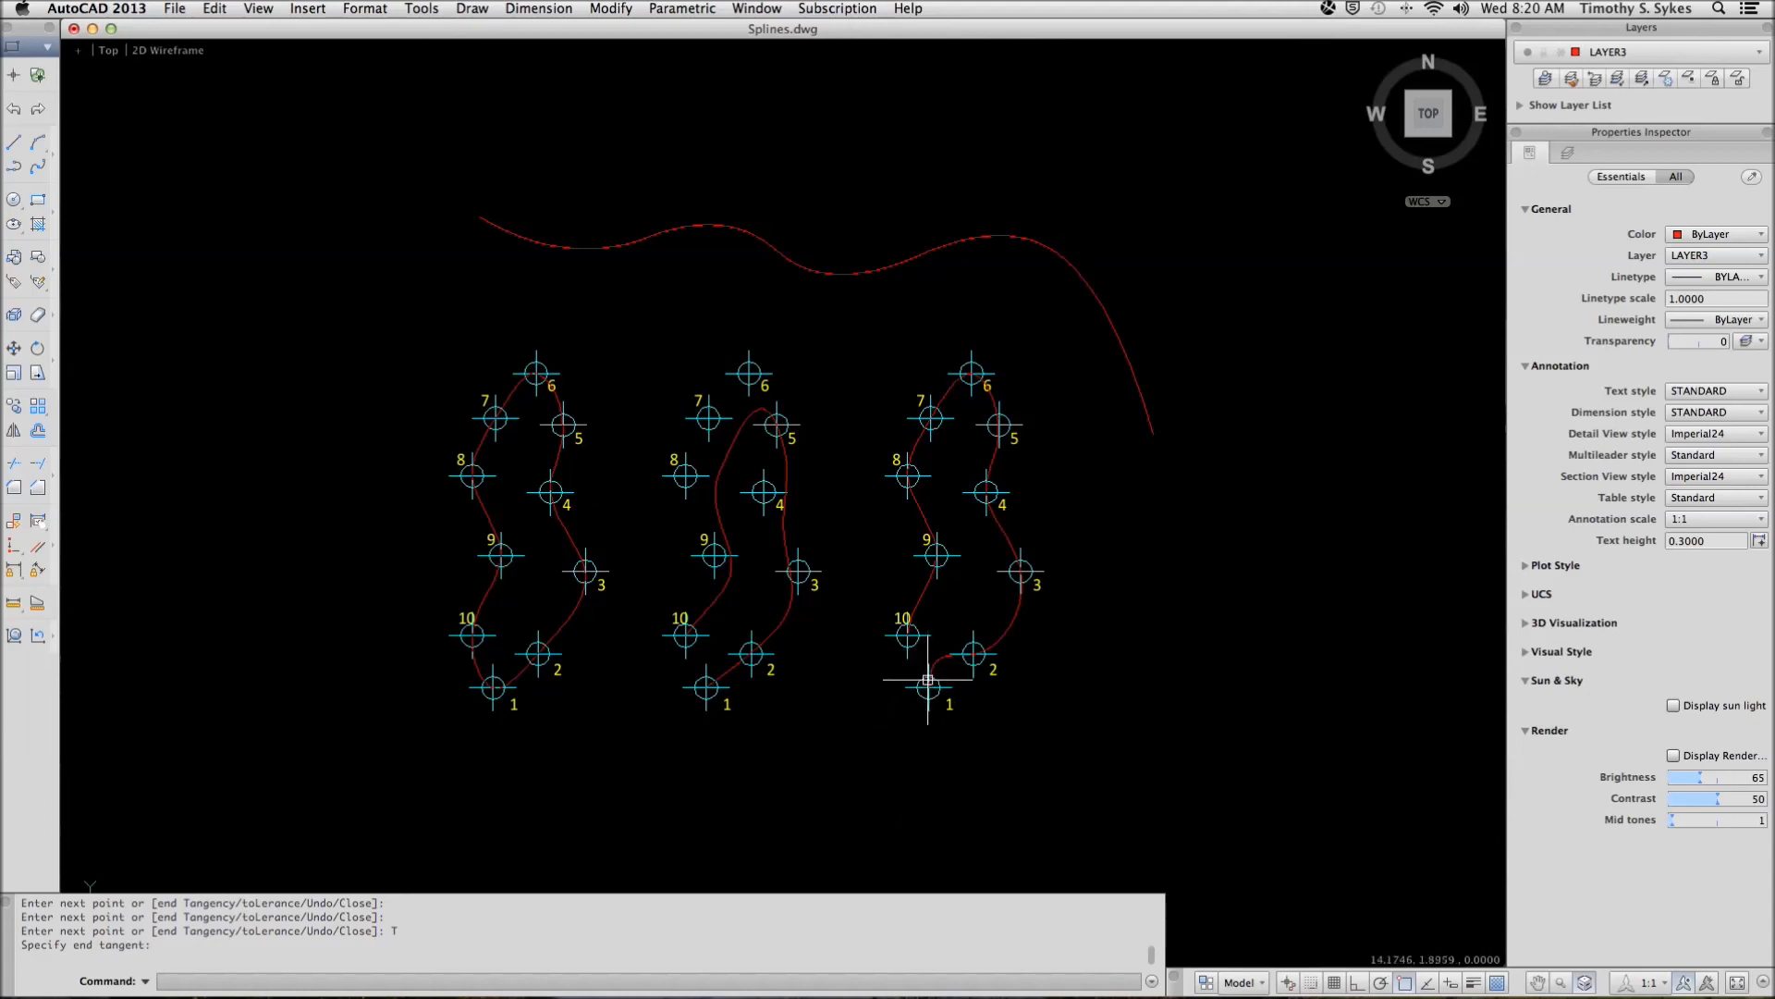